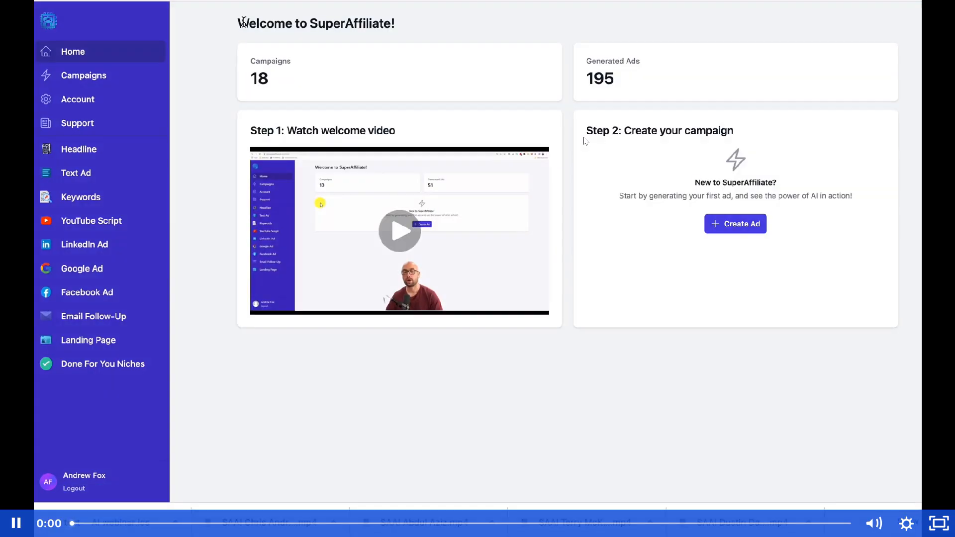
Choose Create Ad on the Home dashboard to bring up the empty New Campaign form
triple_click(315, 24)
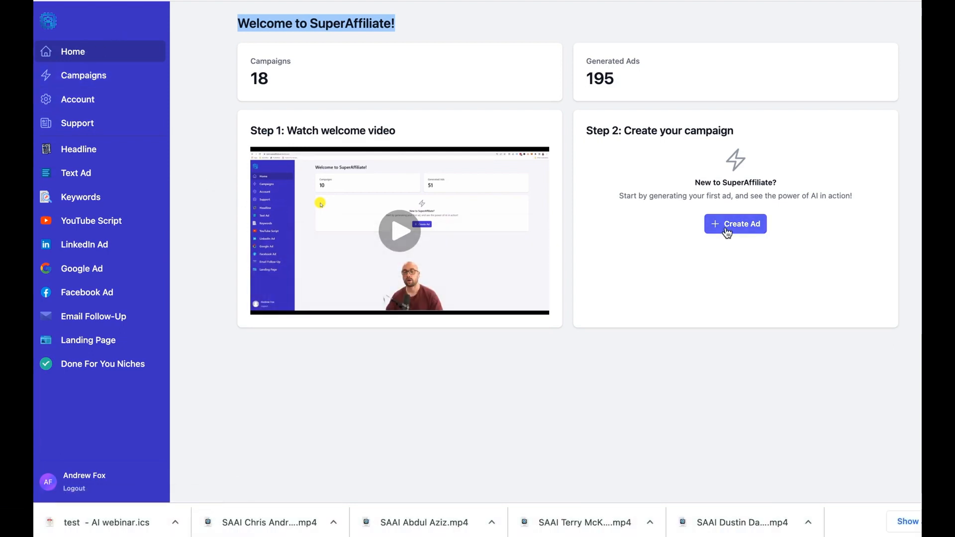
click(735, 224)
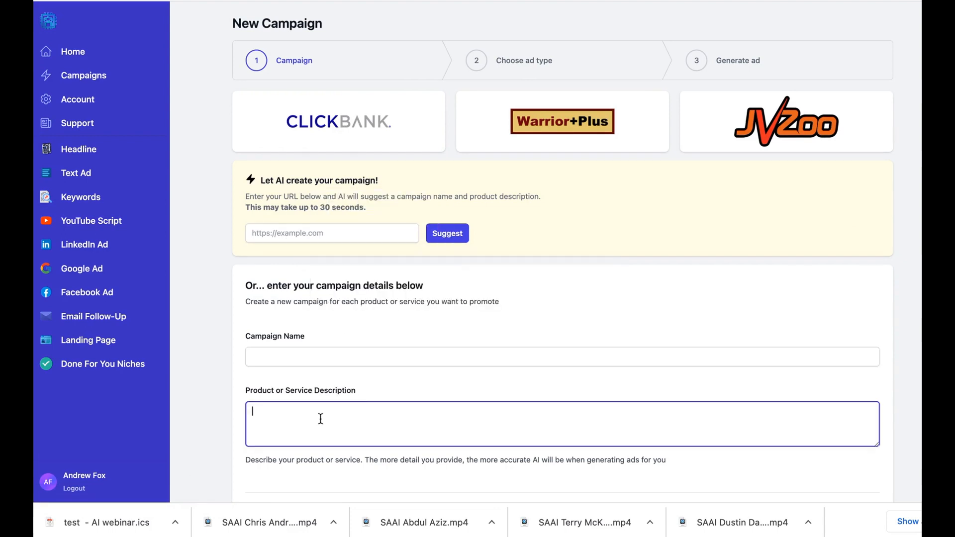
scroll(down, 3)
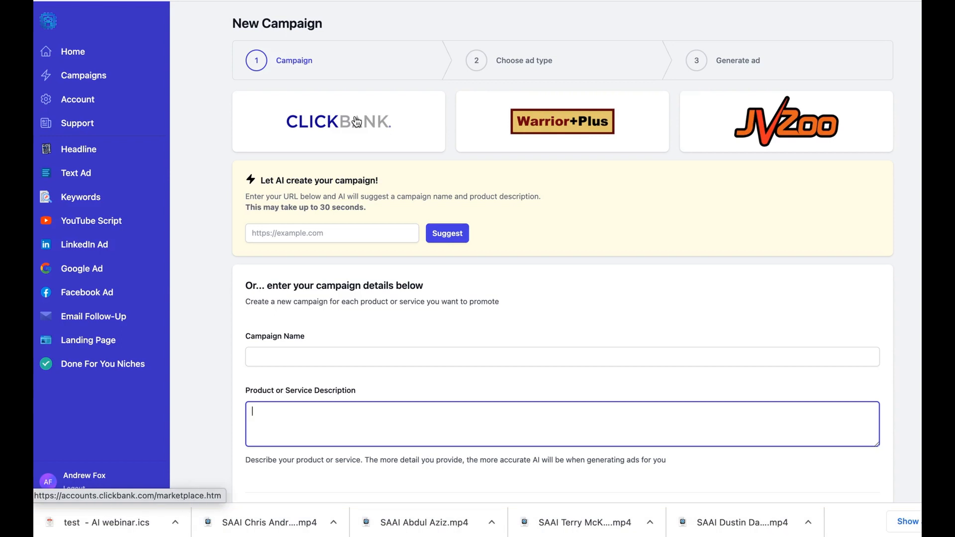
mouse_move(764, 136)
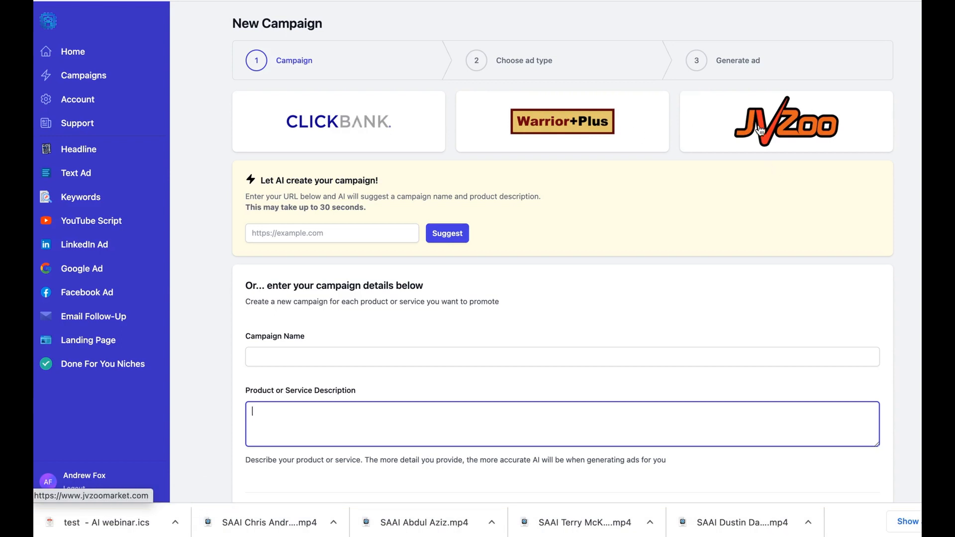
Browse the JVZoo Marketplace listings and open the Click Agency AI product details
click(785, 124)
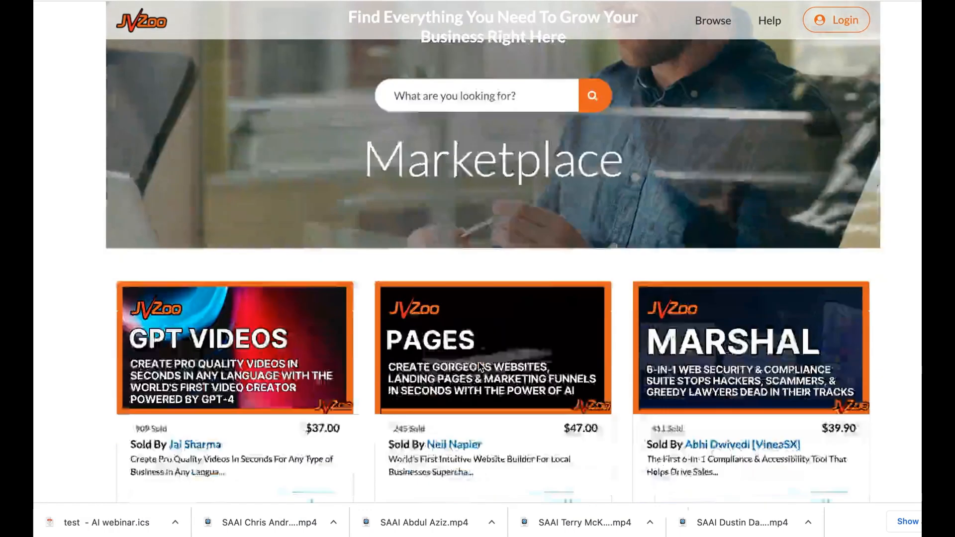
scroll(down, 3)
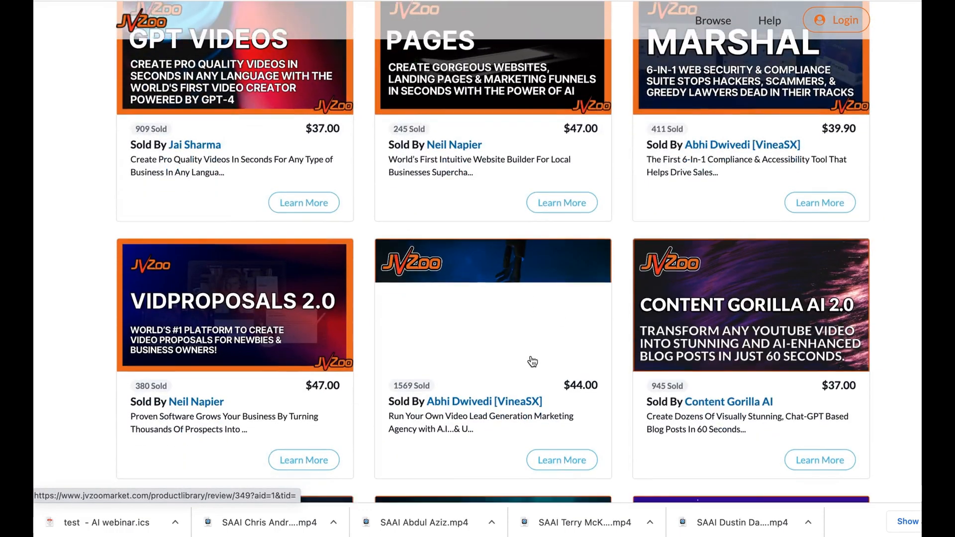
scroll(down, 3)
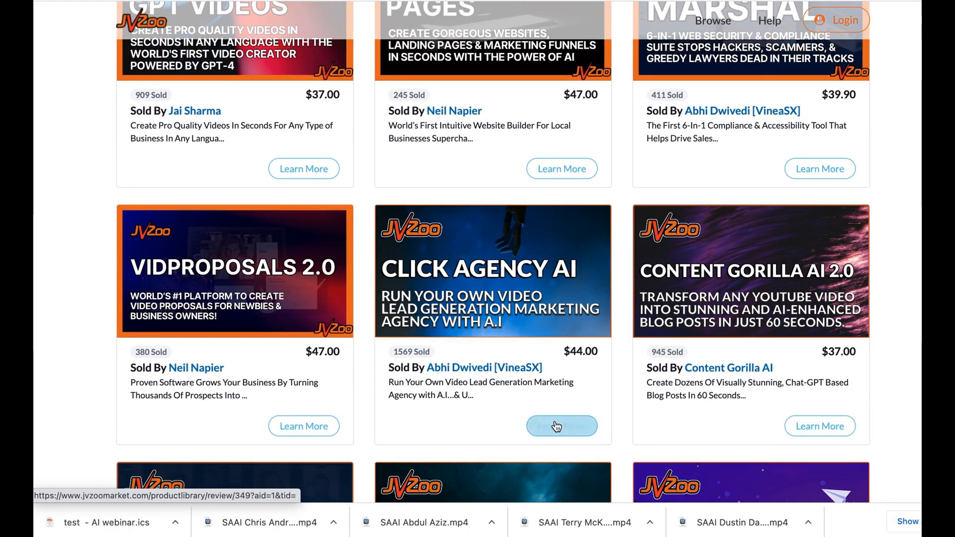
click(562, 426)
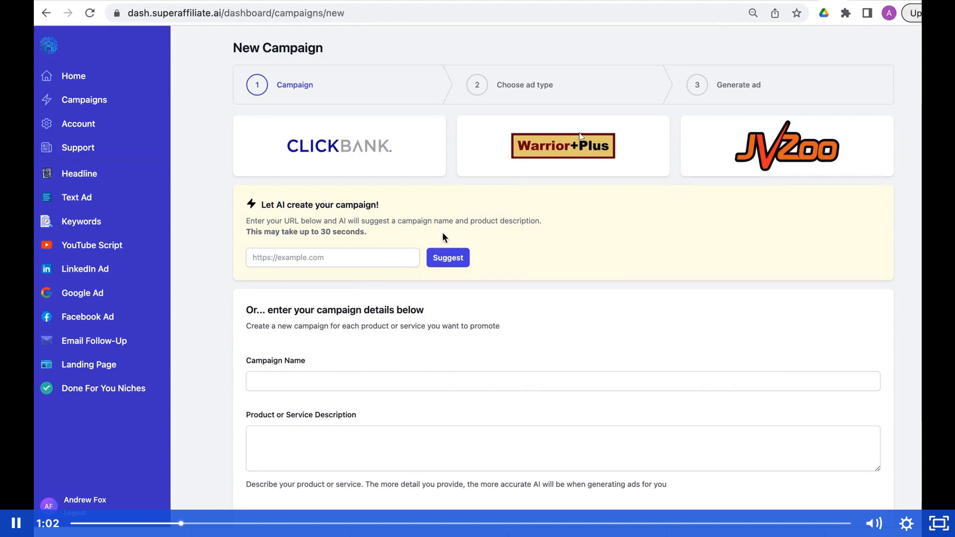
text(https://clickagency.io/jvzoospecial/)
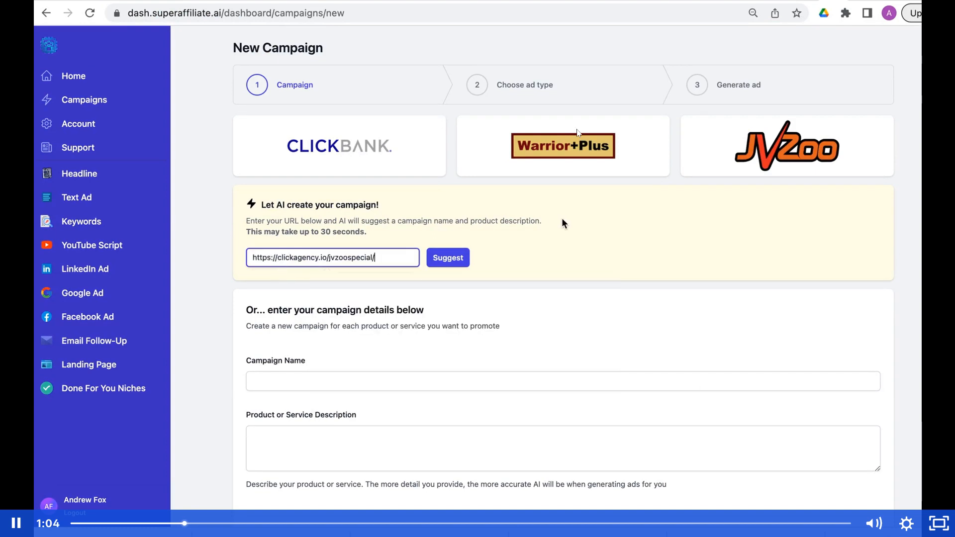
click(448, 258)
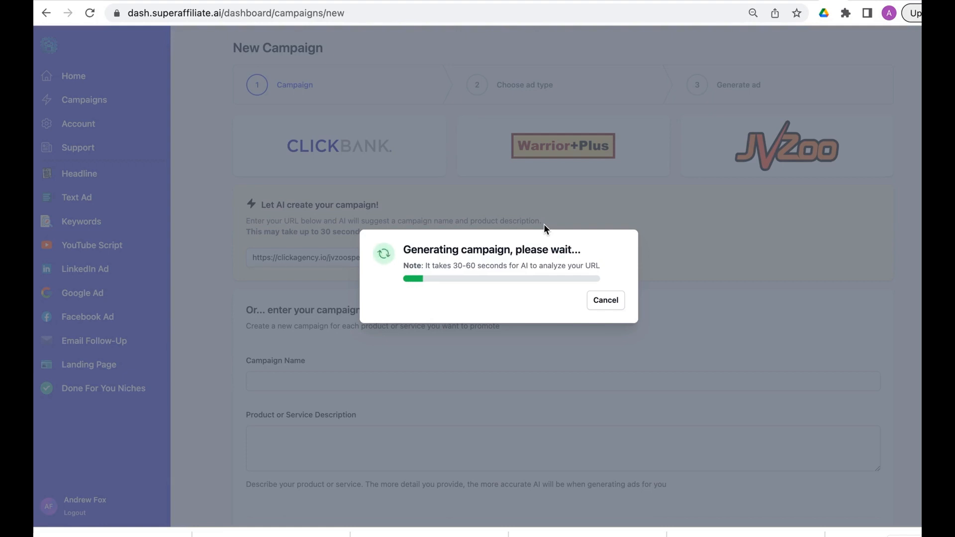
mouse_move(328, 406)
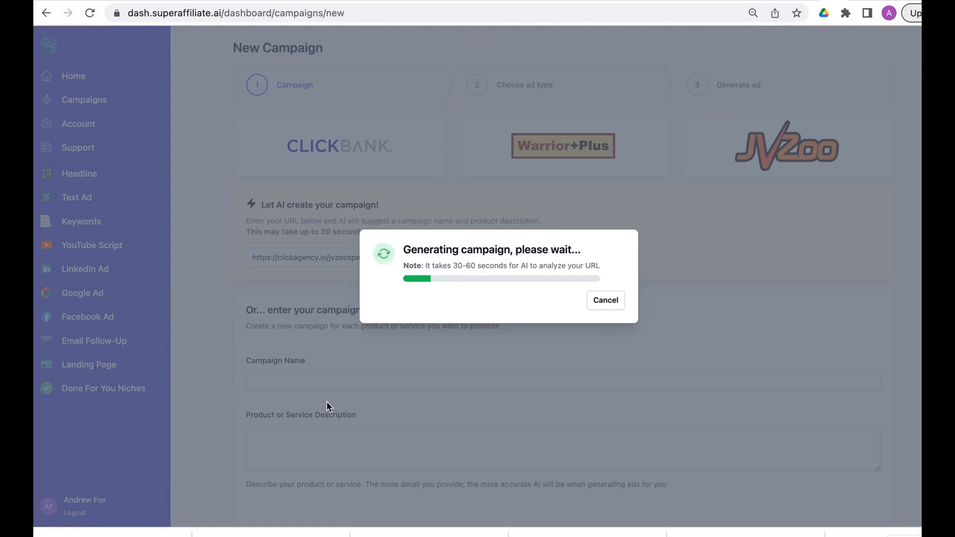
mouse_move(389, 432)
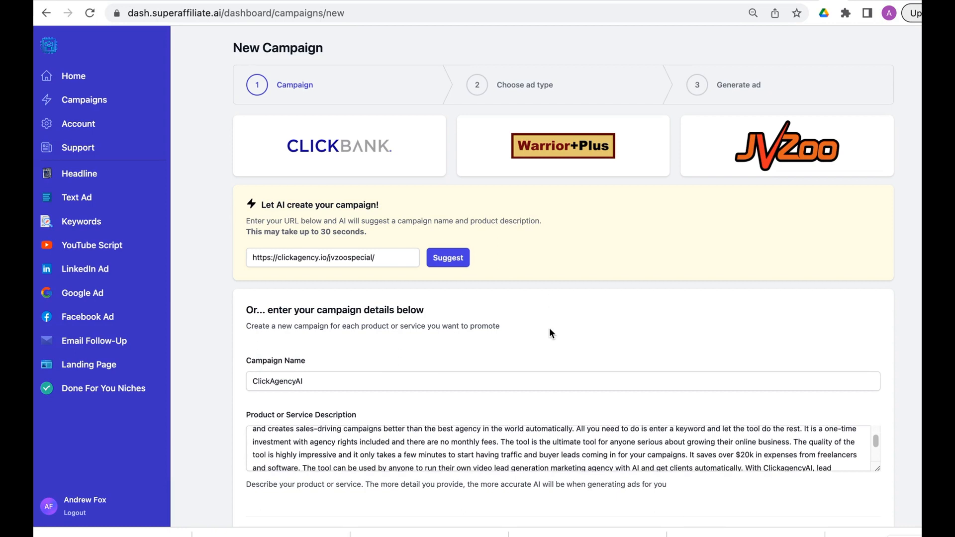
scroll(down, 3)
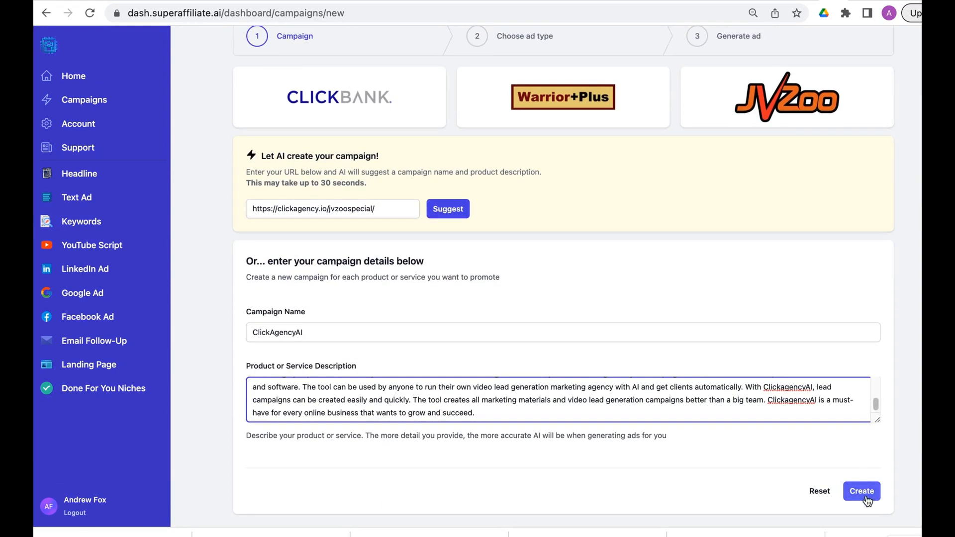
Create the campaign, preview Keywords, LinkedIn, Google, Facebook and Email forms, then pick Headline
click(862, 491)
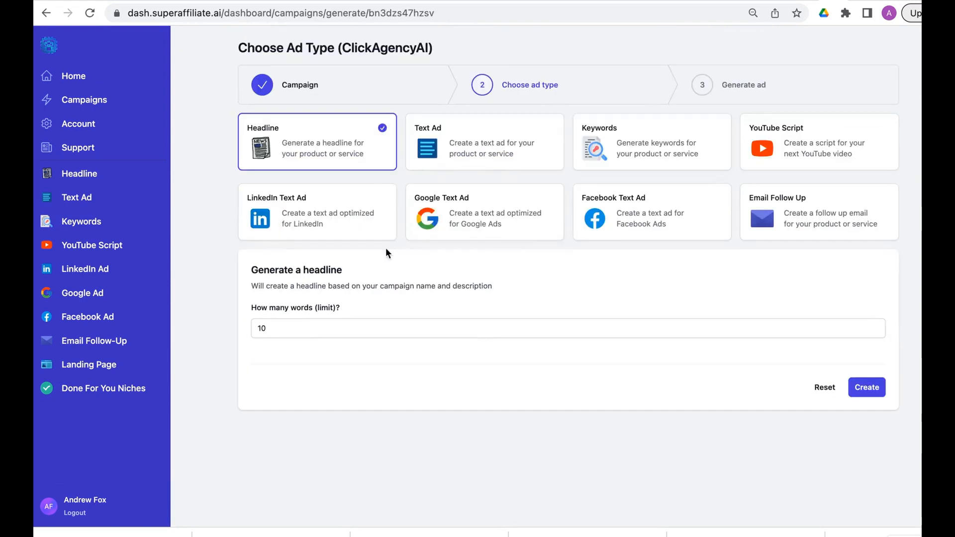
mouse_move(486, 143)
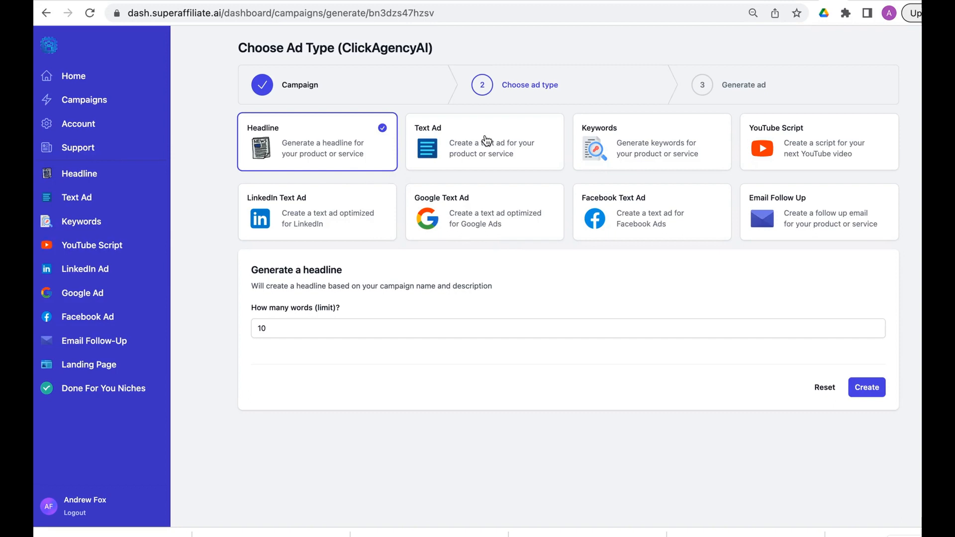
click(652, 141)
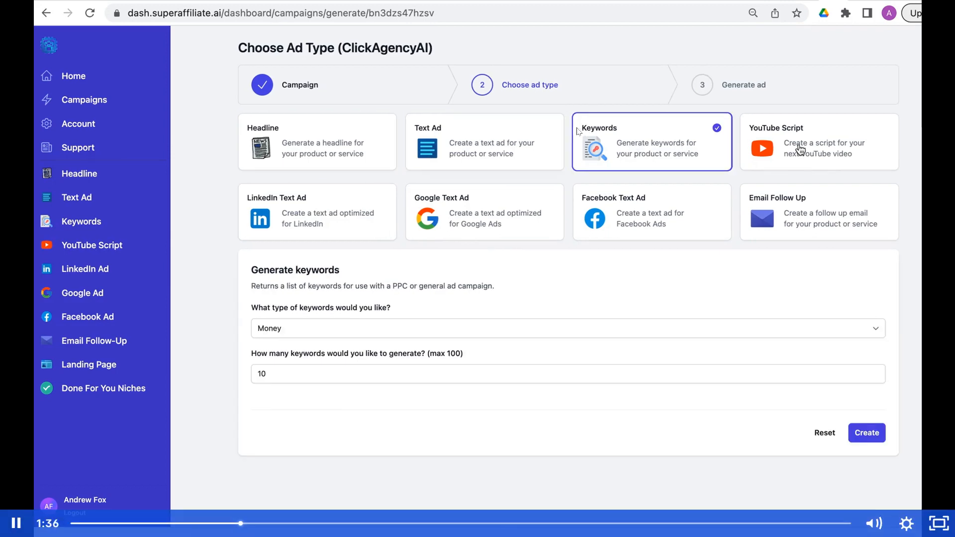
click(298, 219)
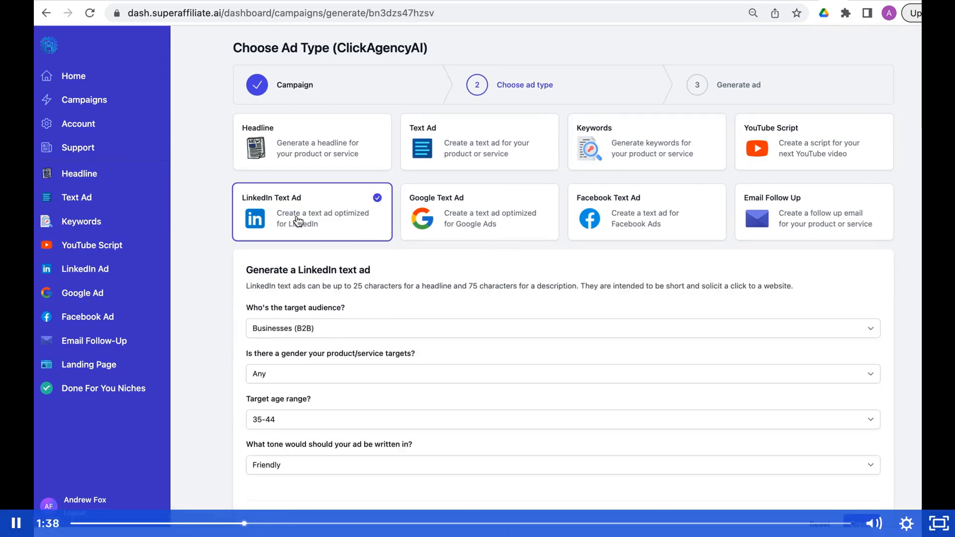
click(480, 212)
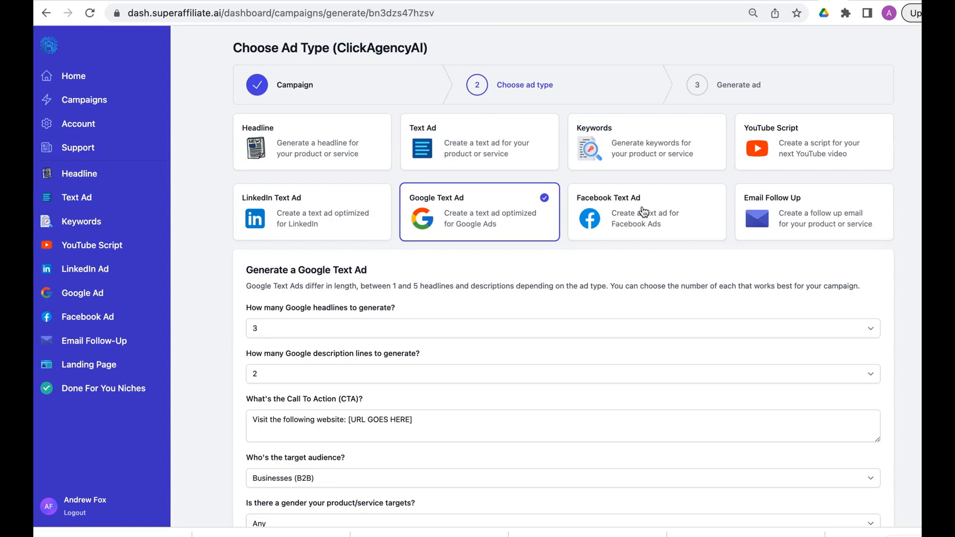
click(647, 212)
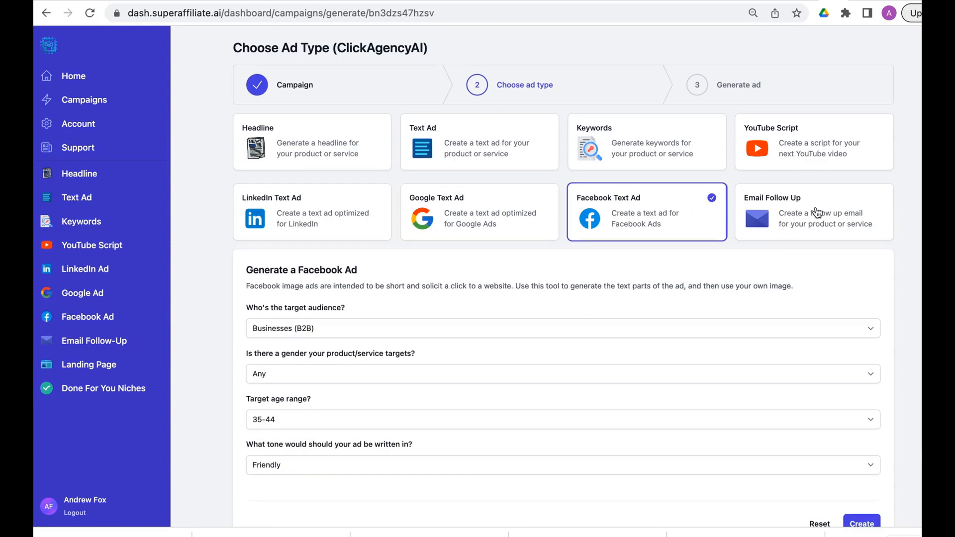
click(814, 211)
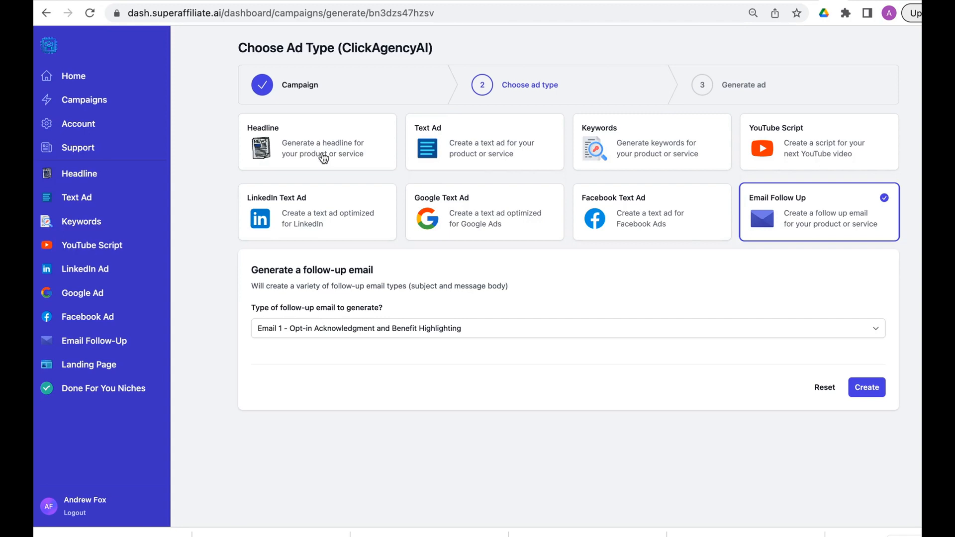
click(321, 150)
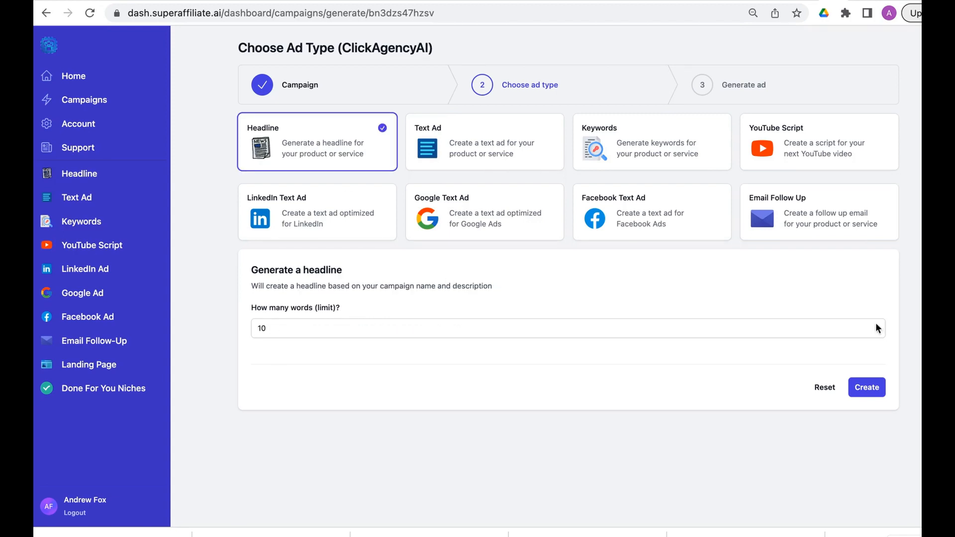
Generate the headline 'Revolutionize Your Lead Generation with ClickAgencyAI' and select part of it
click(866, 387)
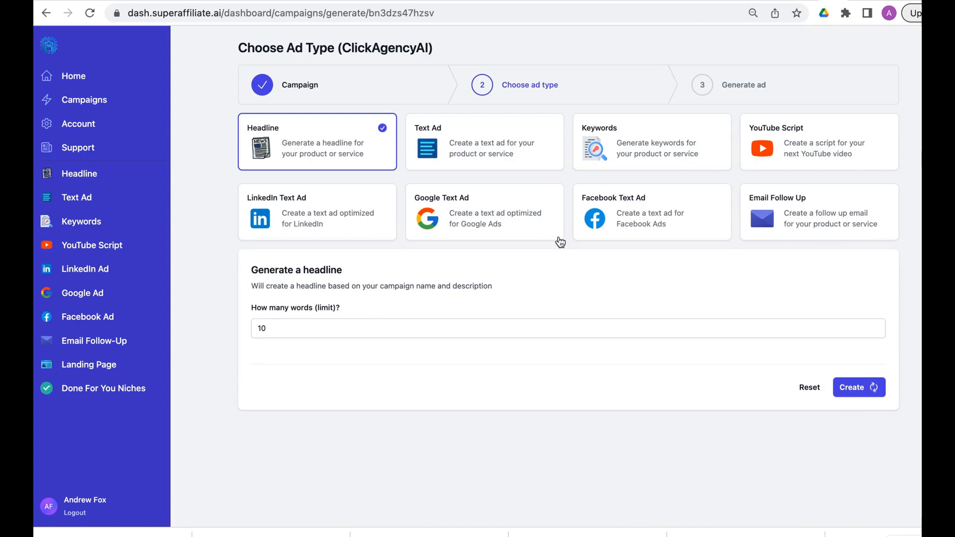
click(858, 387)
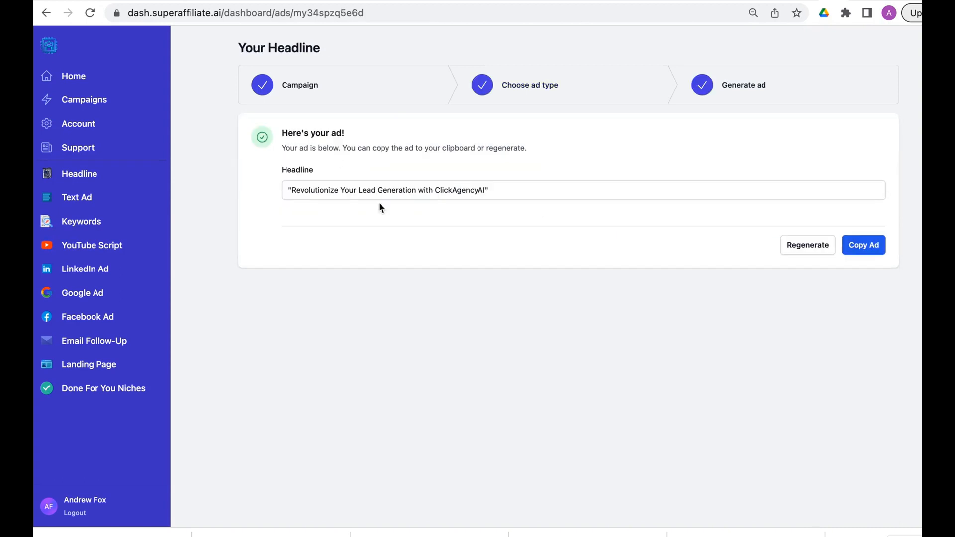
click(325, 190)
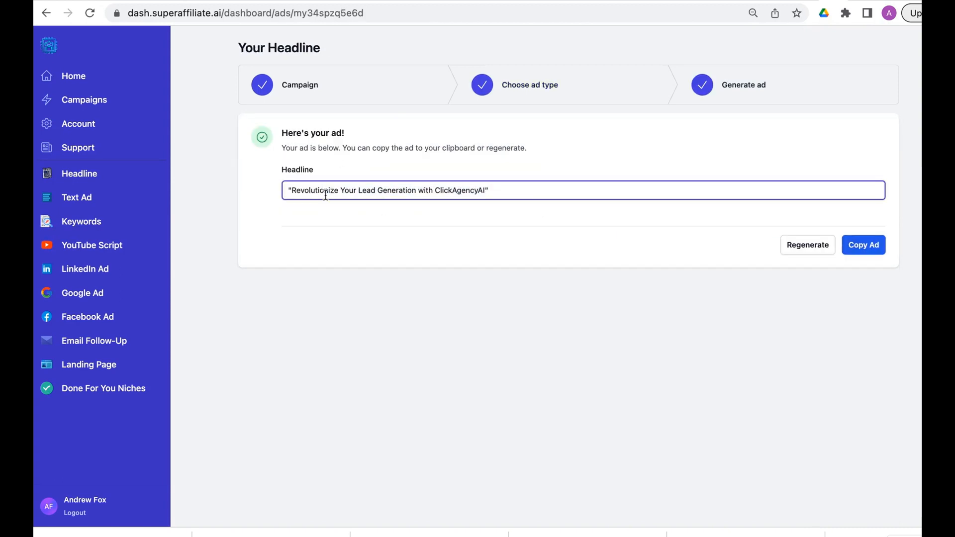
drag(338, 190, 488, 190)
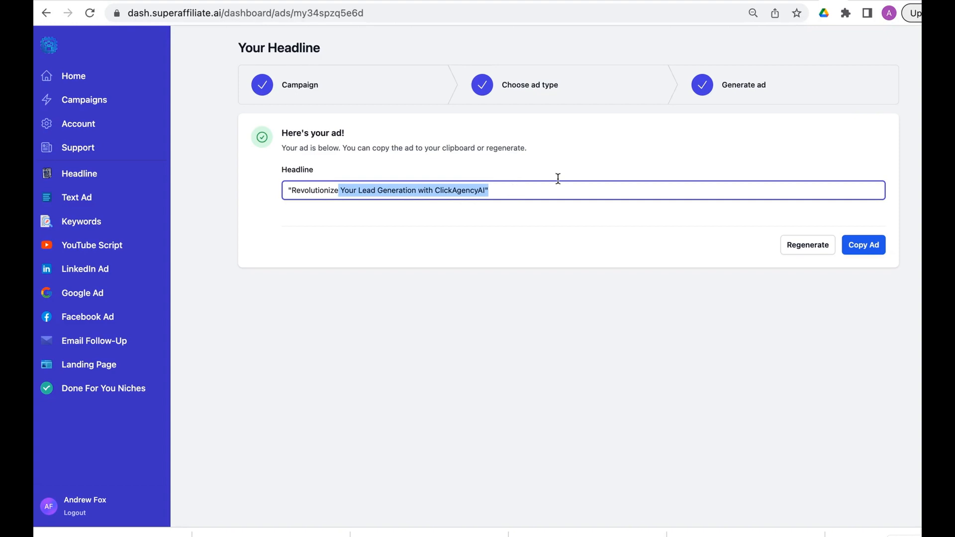
Try regenerated headline variants, then copy the headline to the clipboard
click(800, 245)
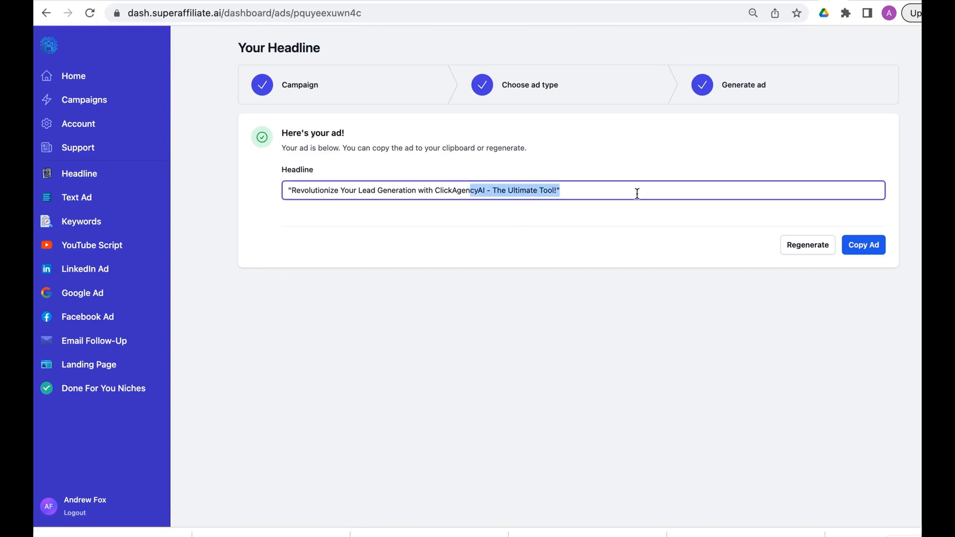
click(807, 244)
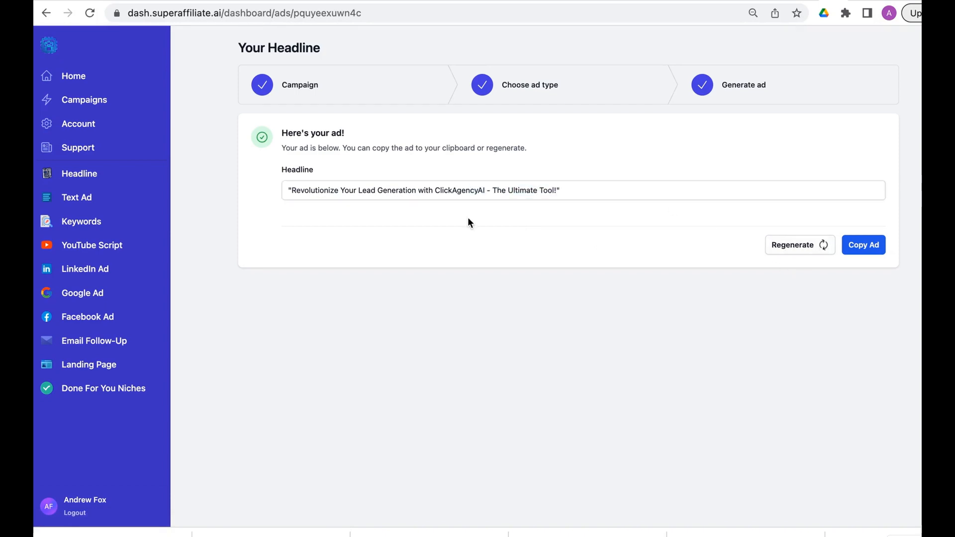
click(799, 244)
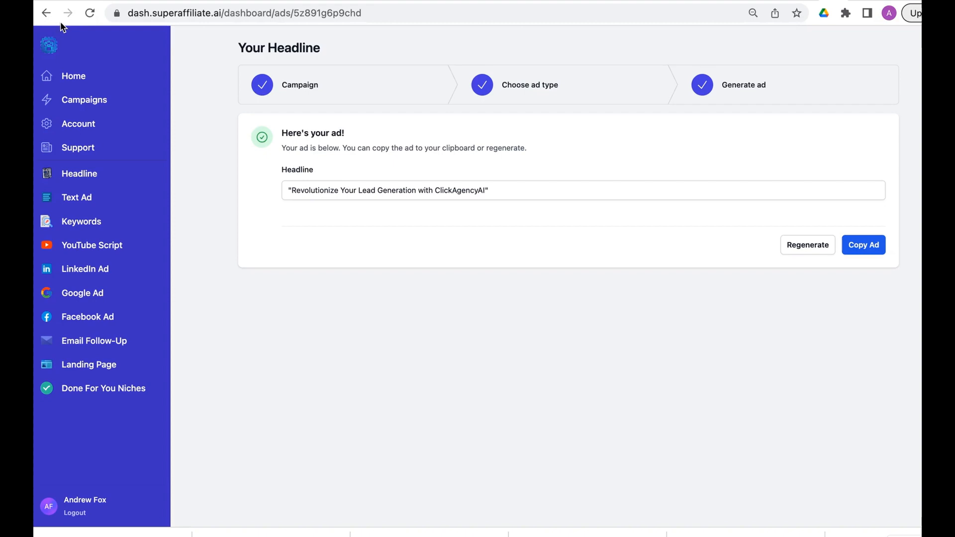
click(864, 244)
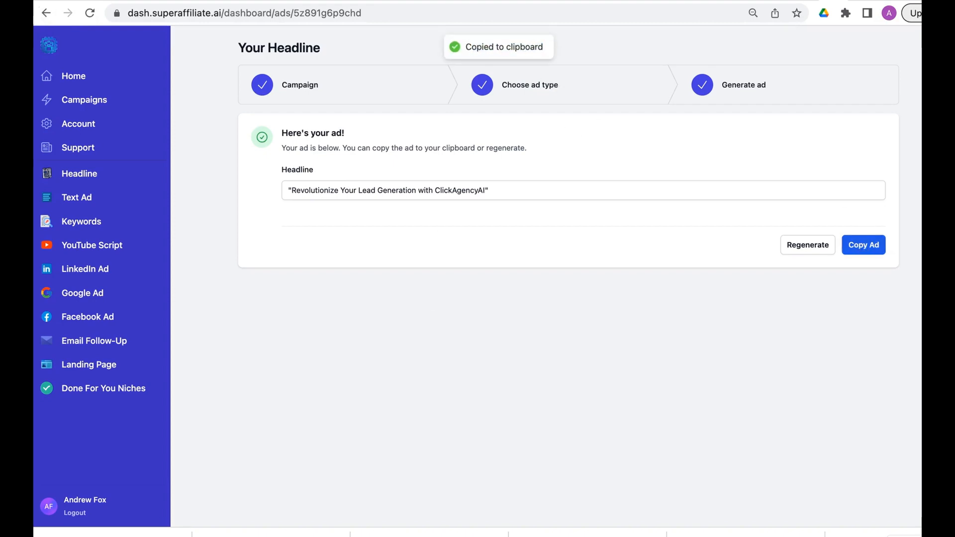
Generate a People (B2C), ages 45-54, Professional-tone Facebook ad headlined 'Get More Leads Now!'
click(48, 13)
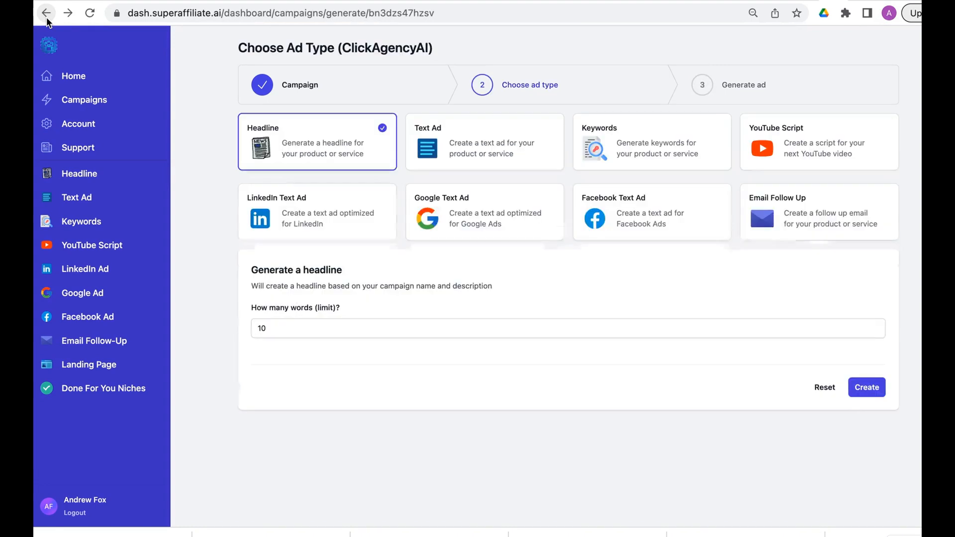
mouse_move(866, 261)
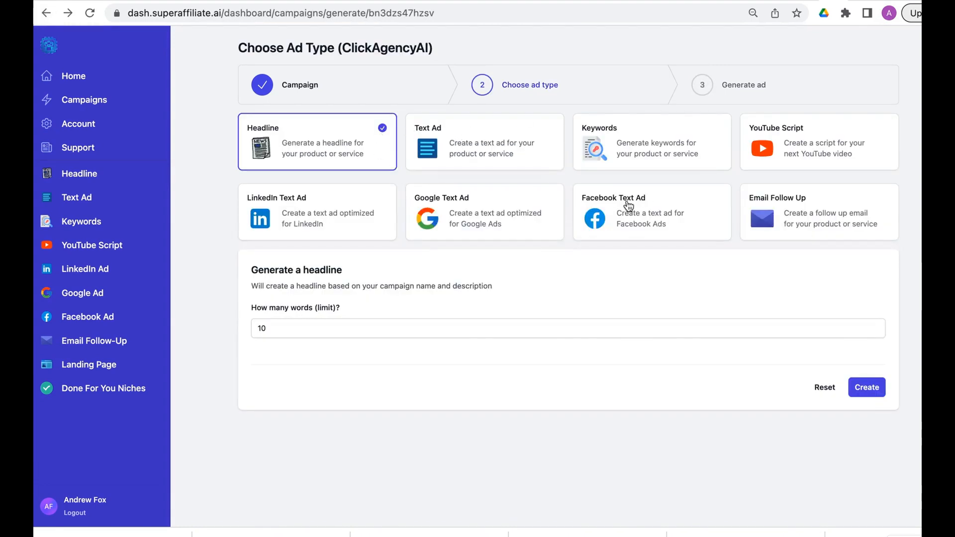
mouse_move(633, 224)
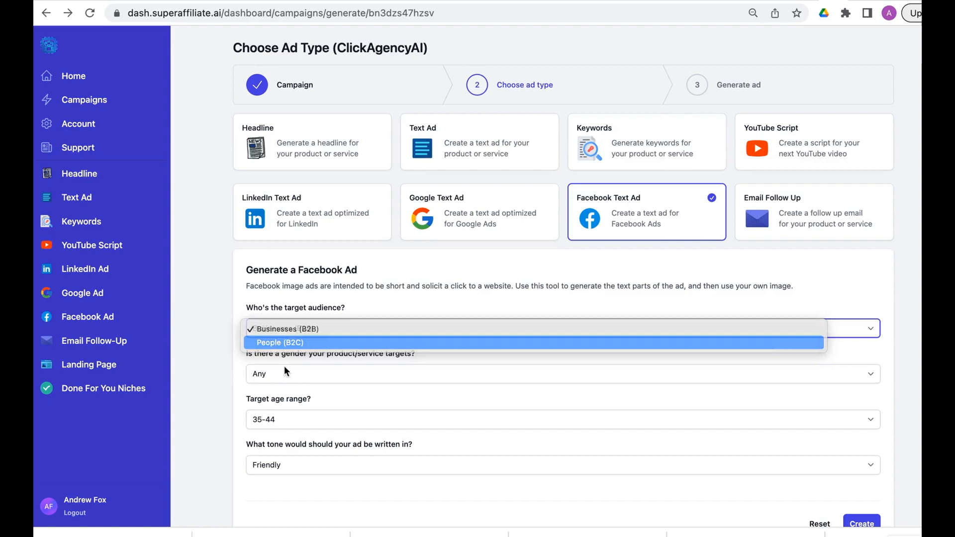
click(279, 343)
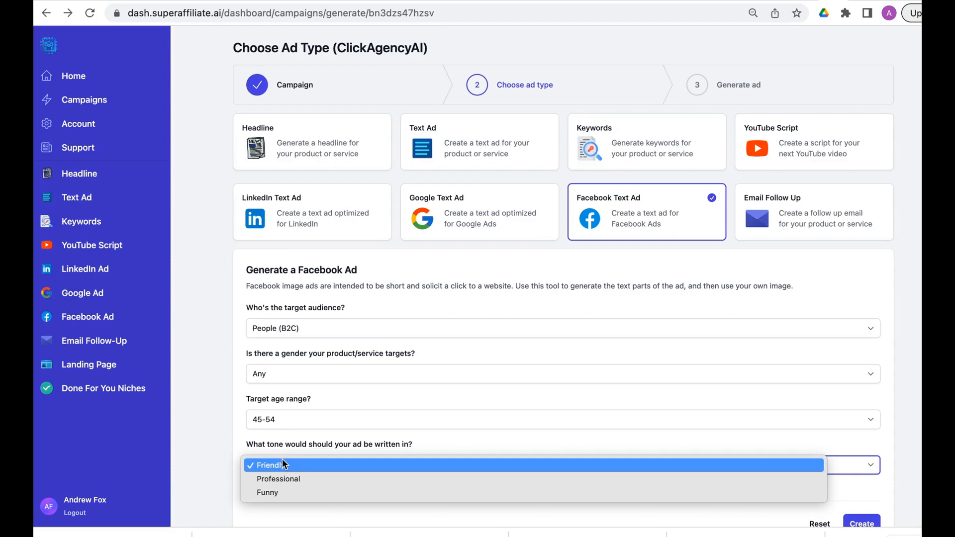
click(278, 479)
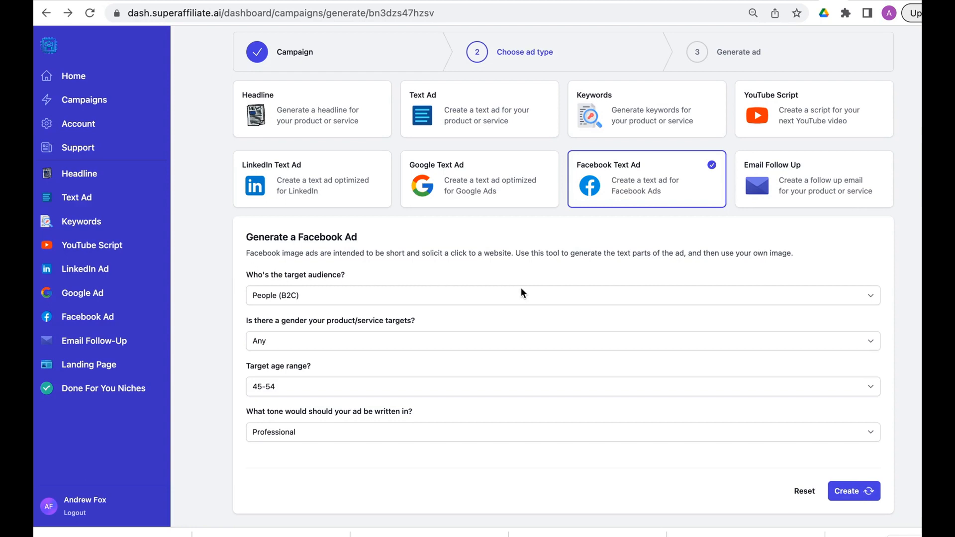
click(852, 490)
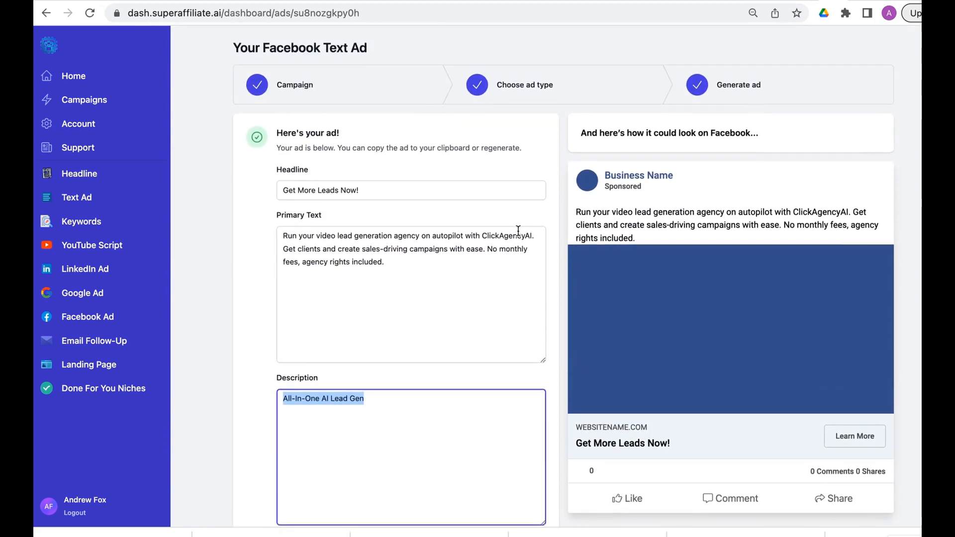
mouse_move(472, 292)
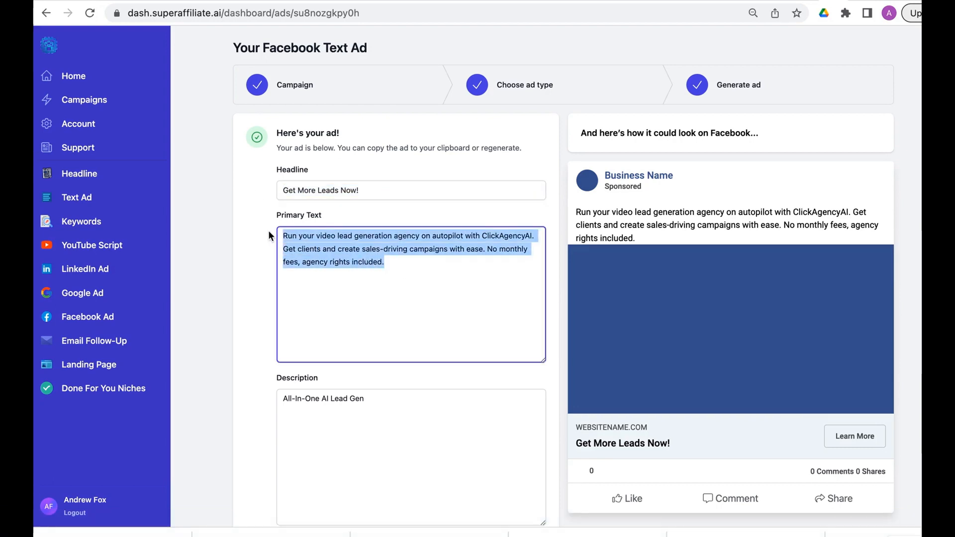
mouse_move(523, 297)
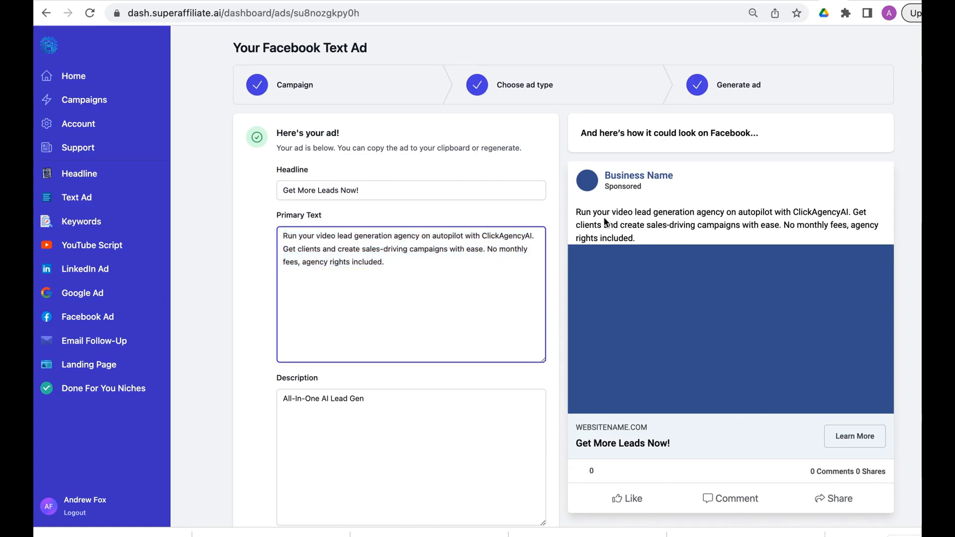
Review the Facebook ad, regenerate it to 'Get More Leads & Traffic', and copy it
scroll(down, 3)
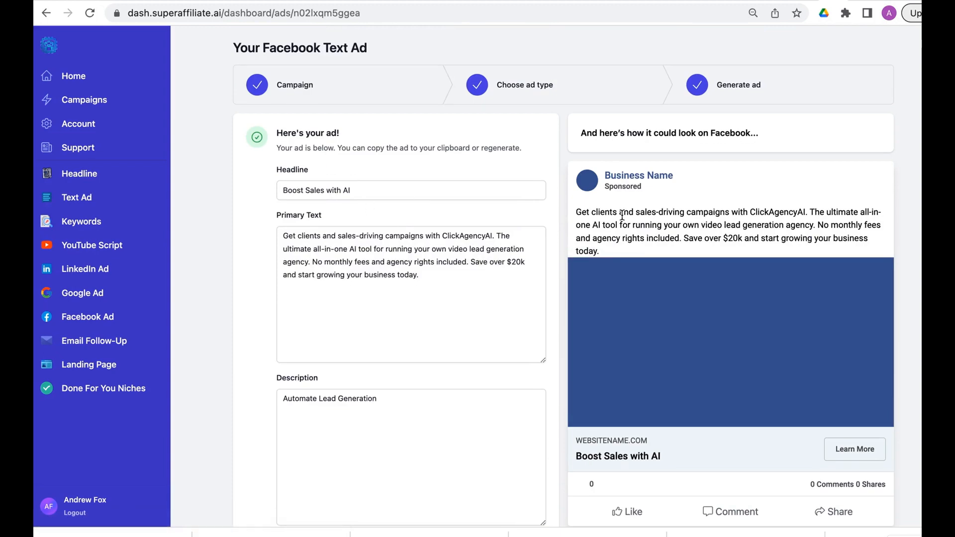
drag(576, 212, 755, 237)
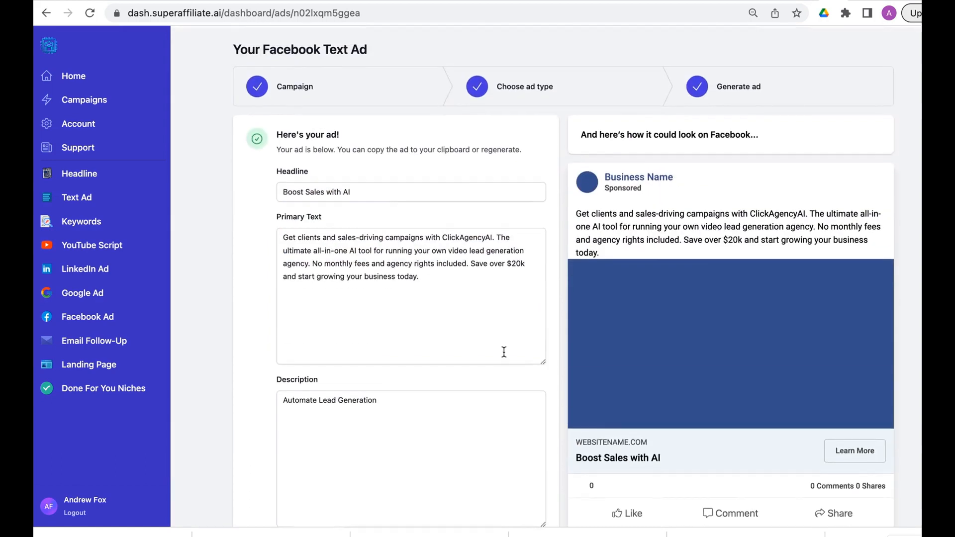
scroll(down, 3)
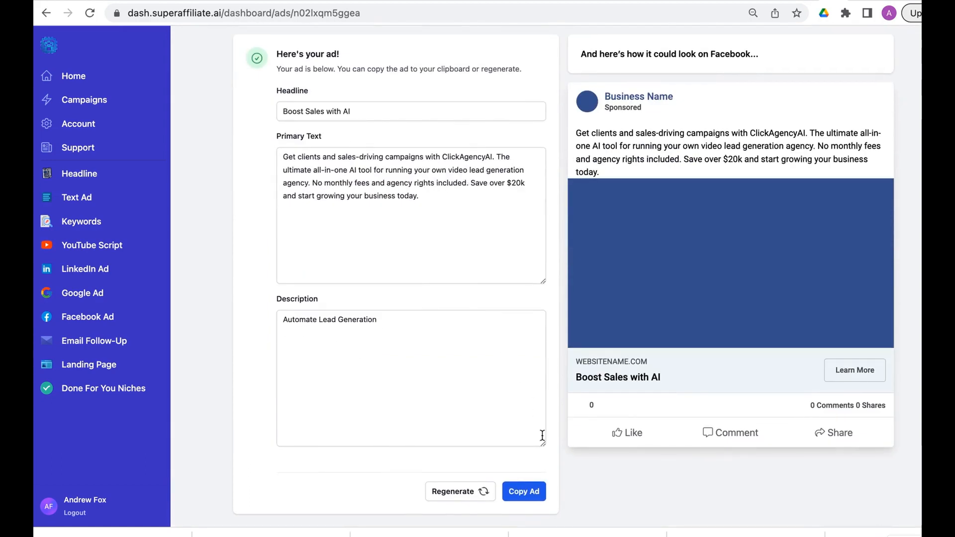
click(460, 491)
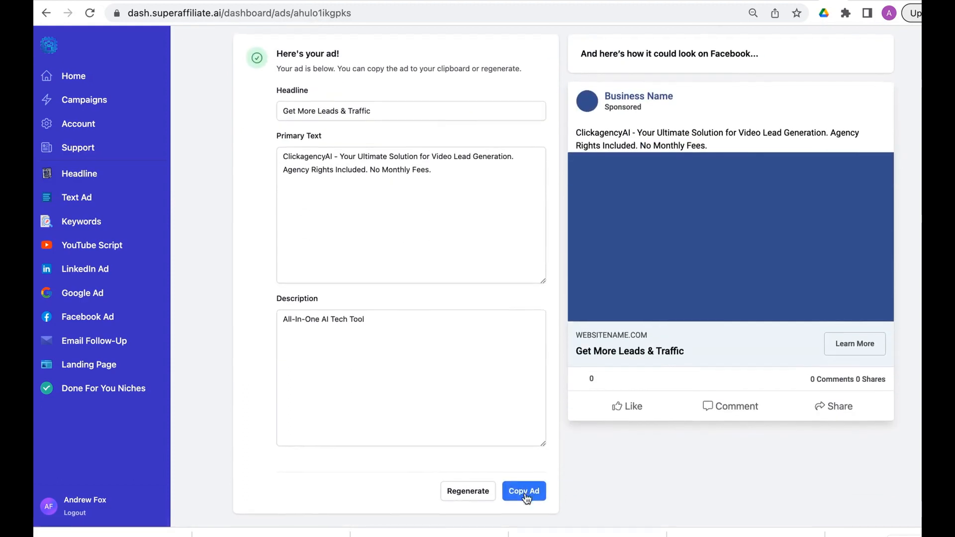
click(523, 492)
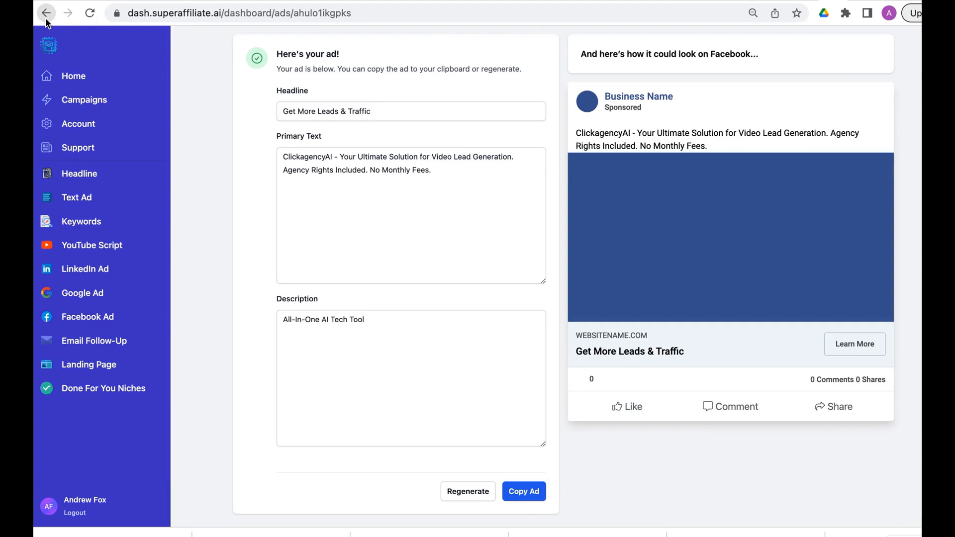
Generate a Text Ad for ClickAgencyAI with a 30-word limit
click(47, 14)
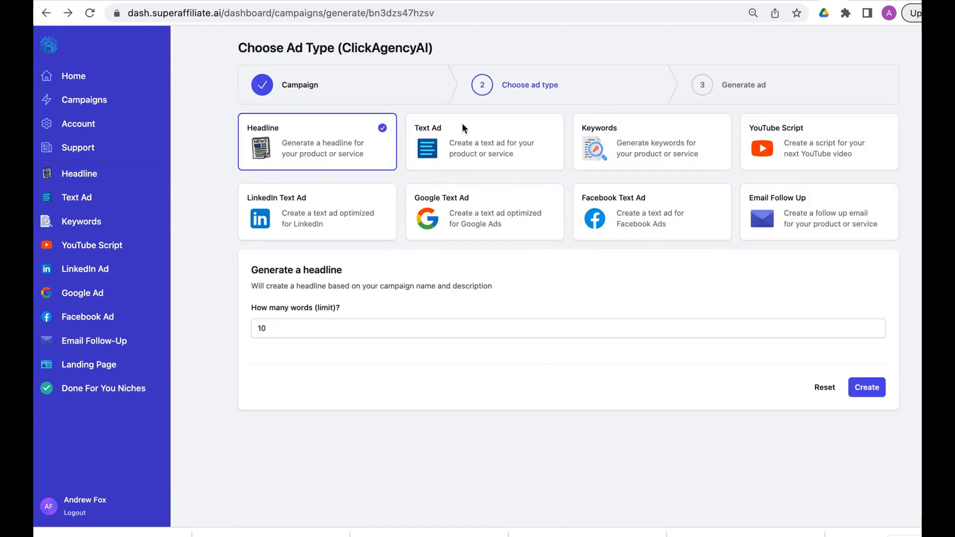
click(479, 141)
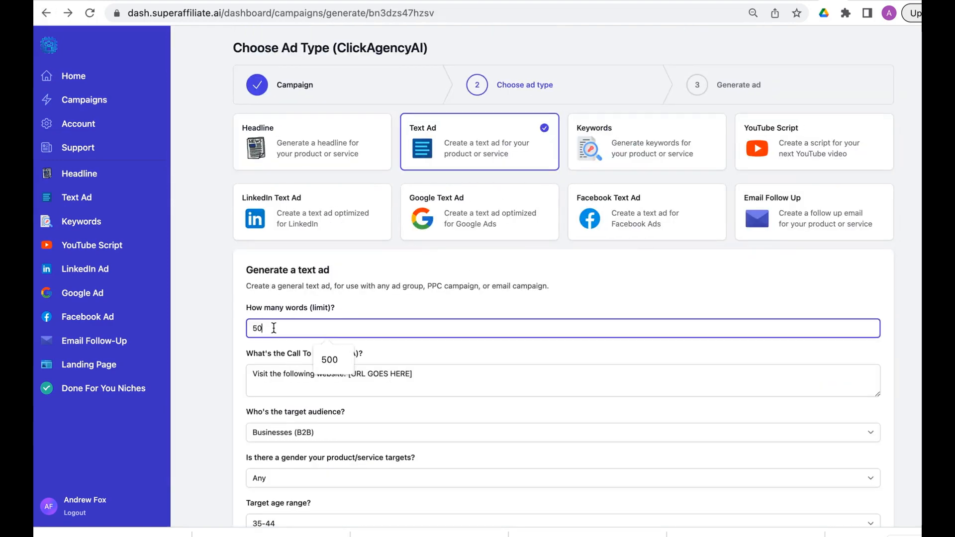
text(30)
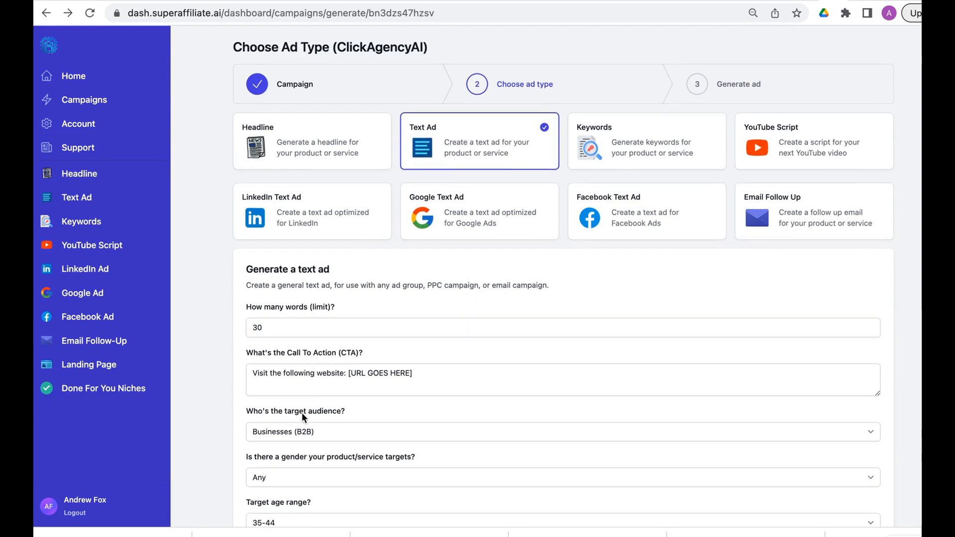
scroll(down, 3)
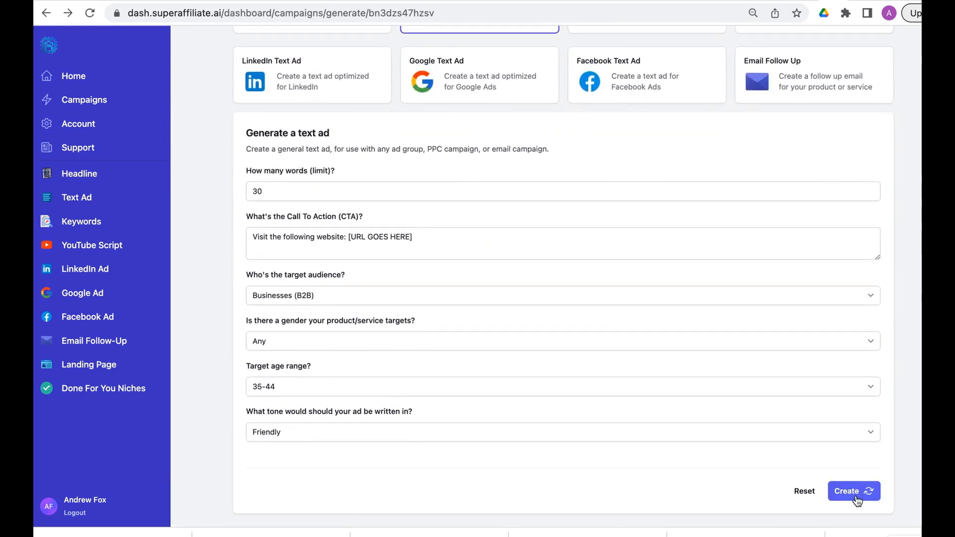
mouse_move(629, 319)
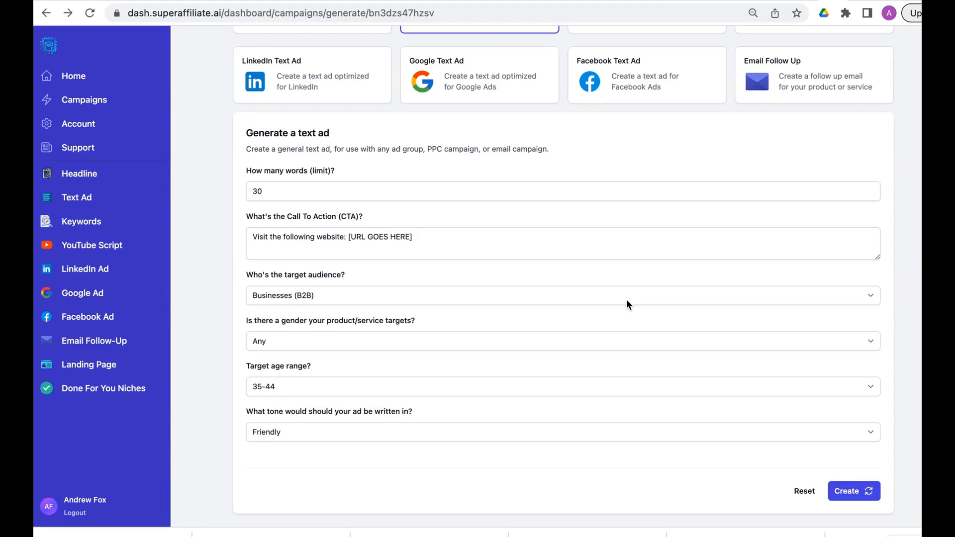
click(853, 491)
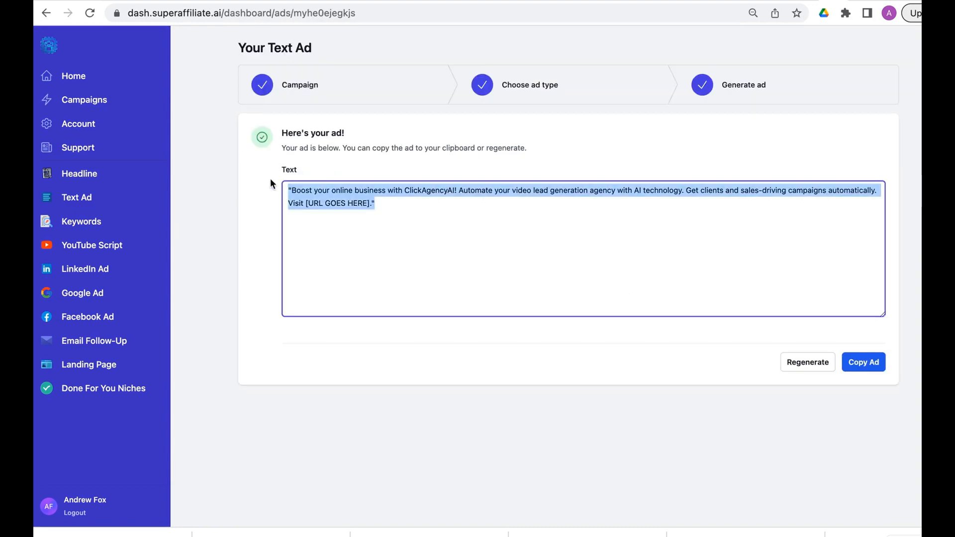
mouse_move(808, 362)
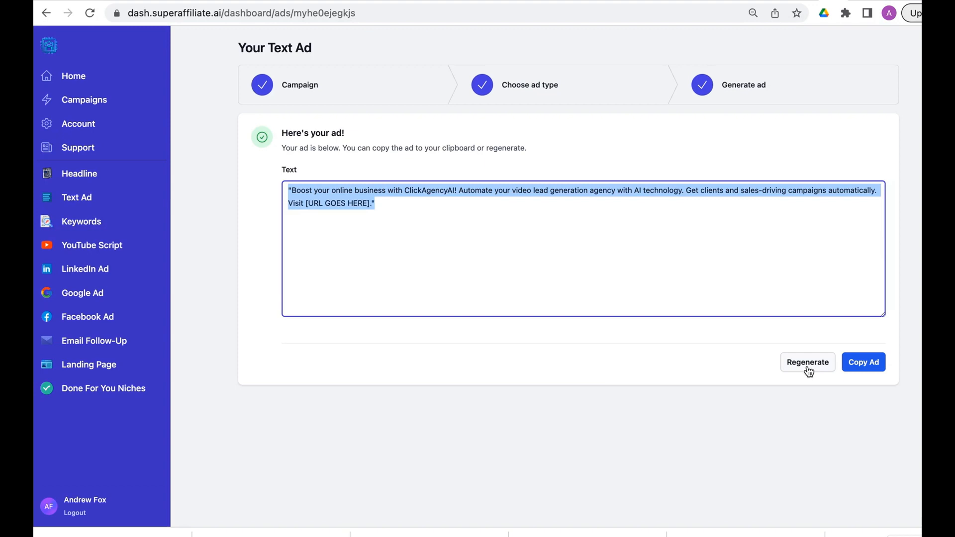
Regenerate the text ad into a new version and return to the ad type chooser
click(807, 362)
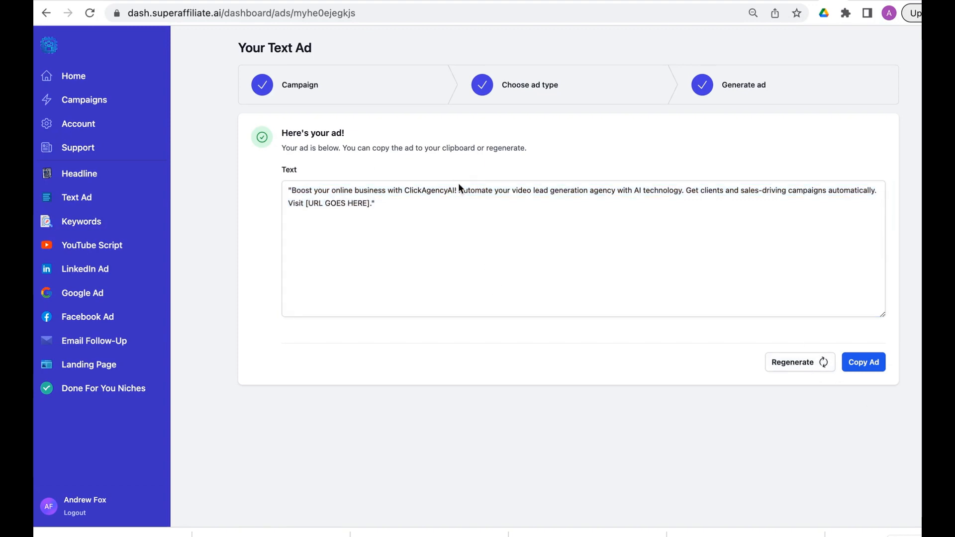
click(47, 13)
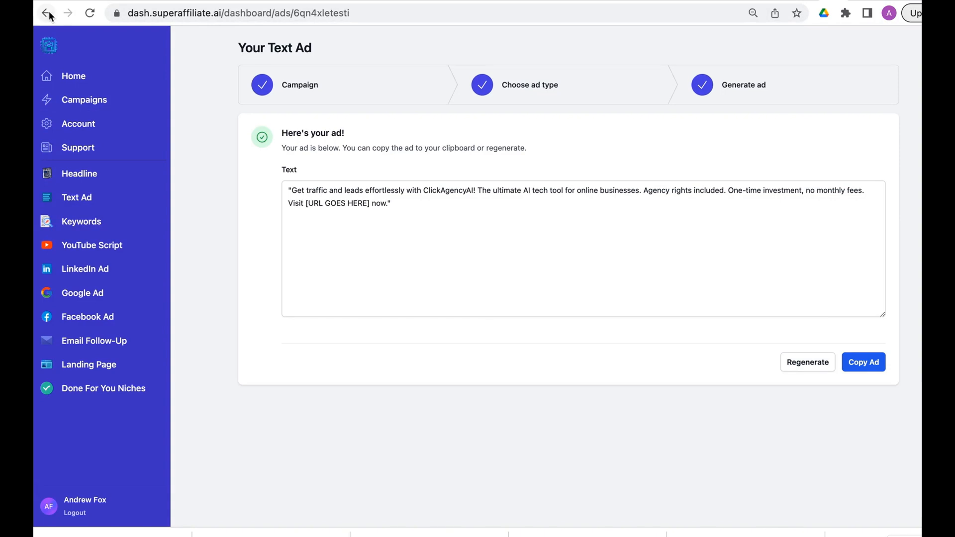
click(47, 14)
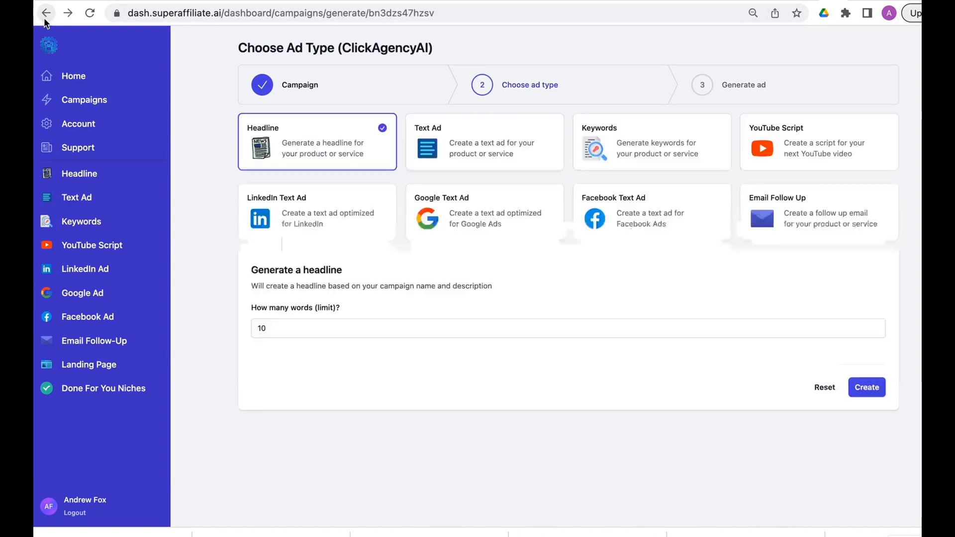
mouse_move(538, 249)
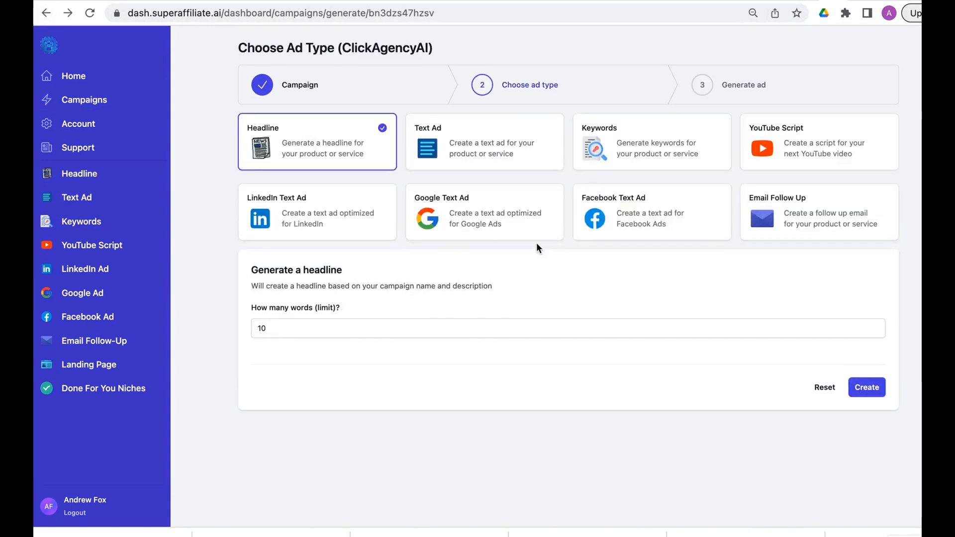
mouse_move(438, 152)
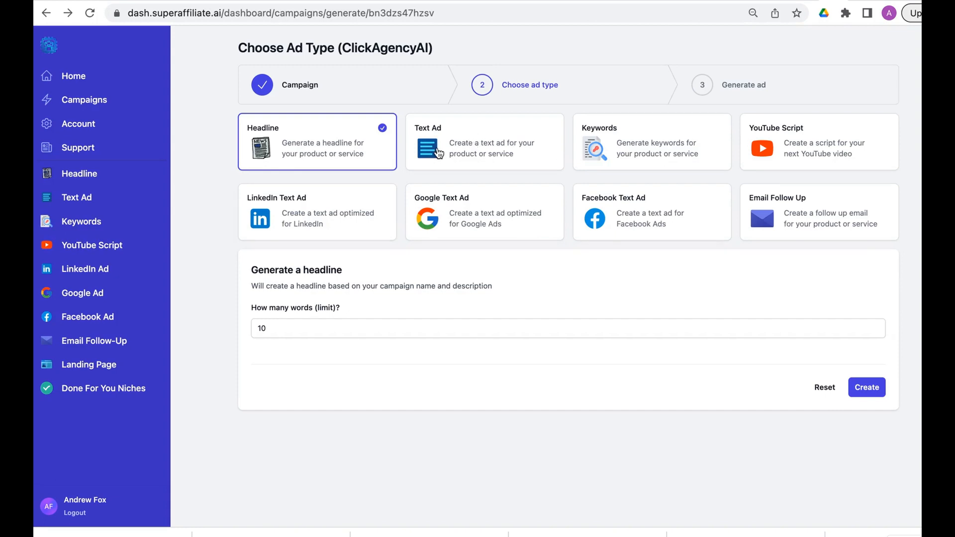
Generate 10 Money-type keywords for ClickAgencyAI from the Keywords form
click(652, 141)
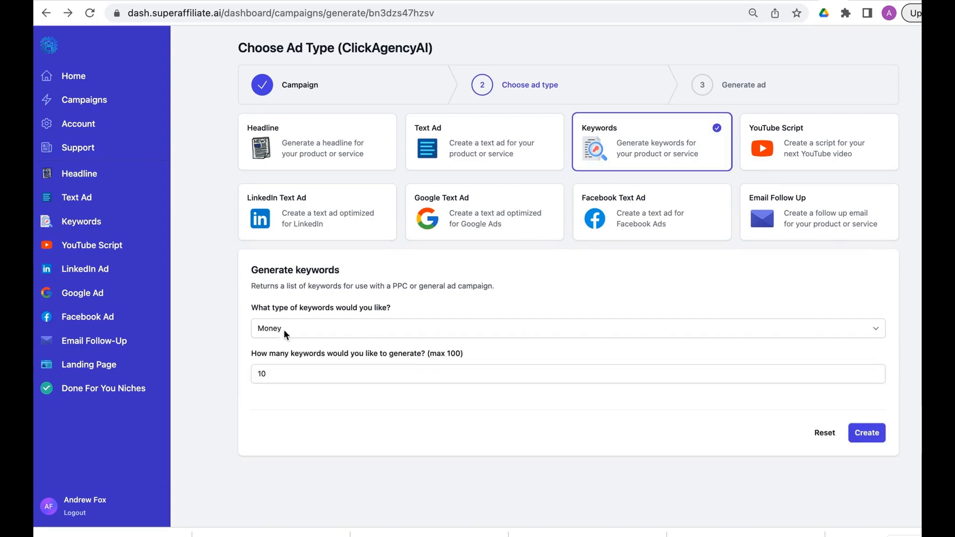
click(566, 338)
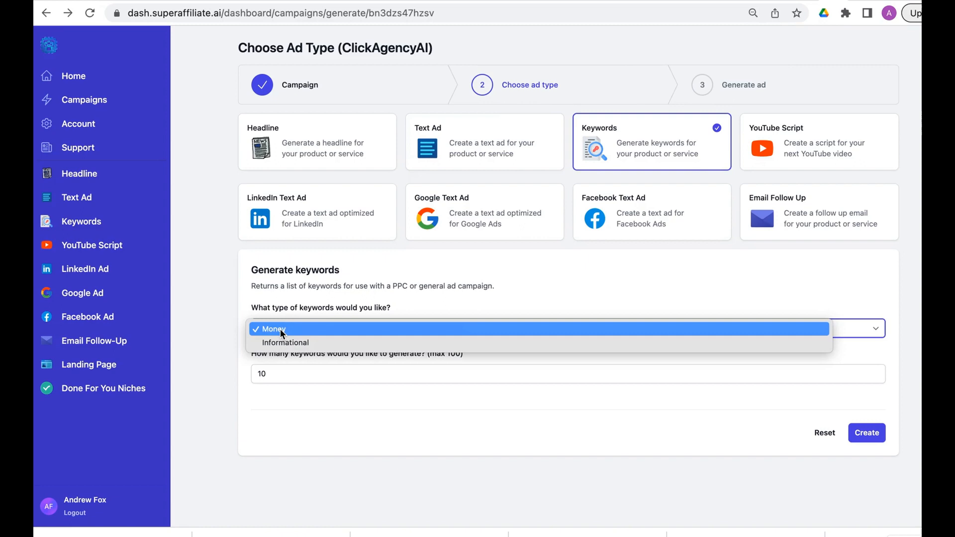
mouse_move(291, 333)
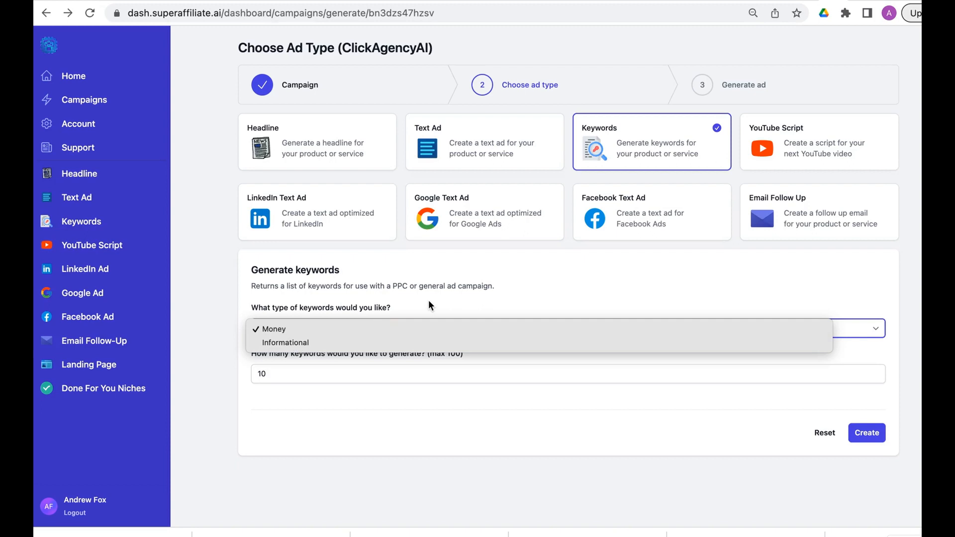
click(273, 329)
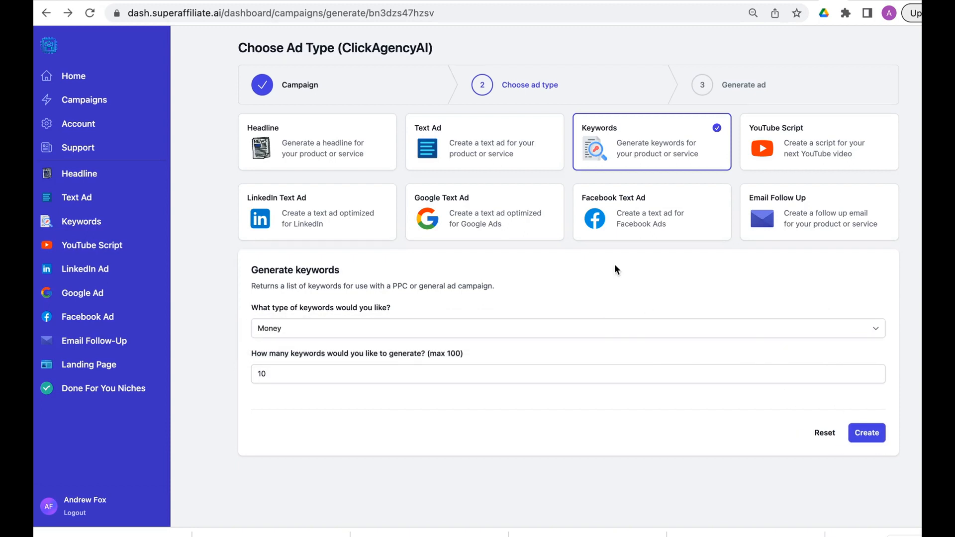
mouse_move(609, 298)
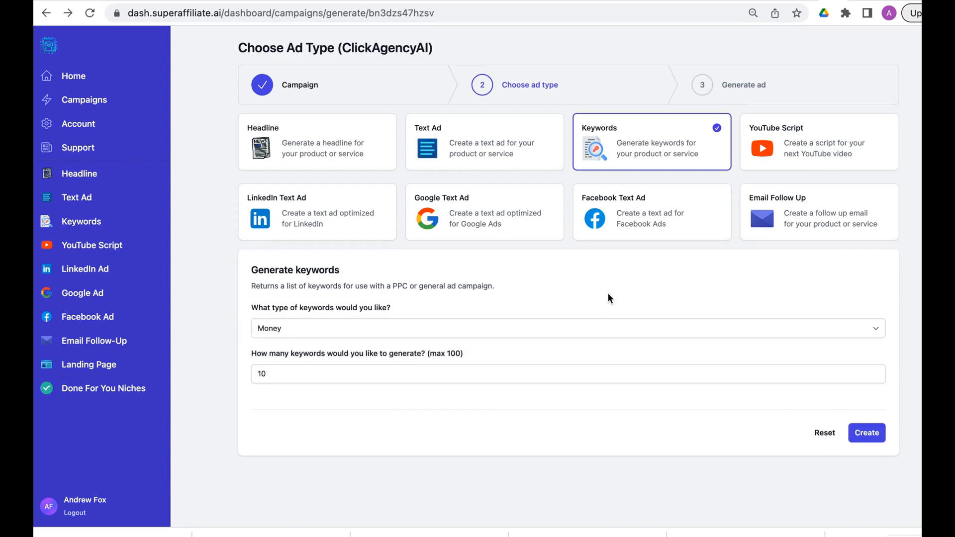
click(859, 432)
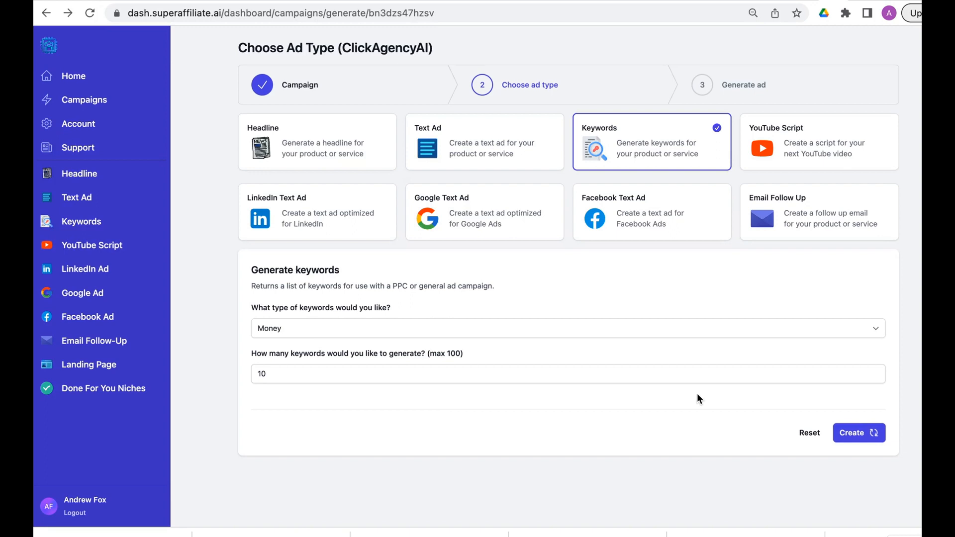
click(858, 433)
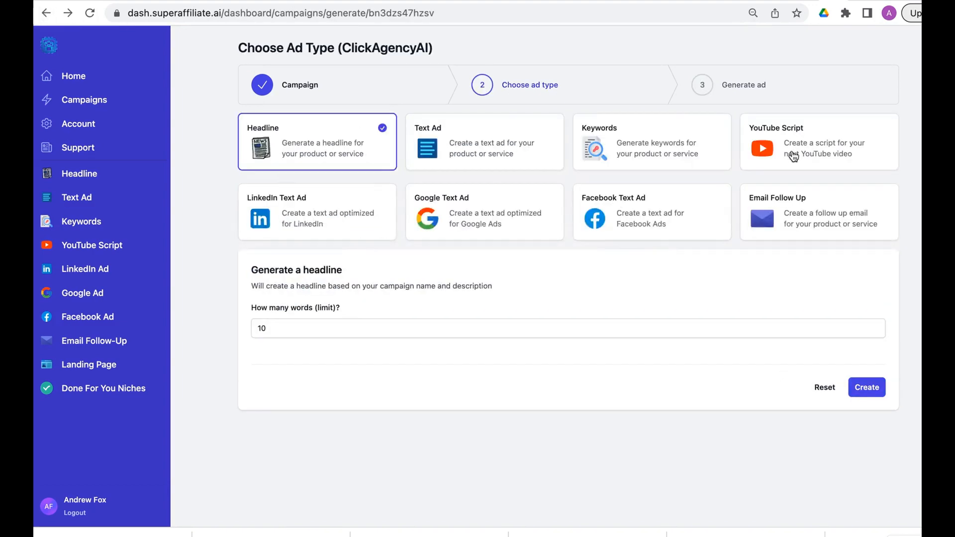
Start a YouTube script, edit its length, and highlight the opening shot lines of the output
click(794, 149)
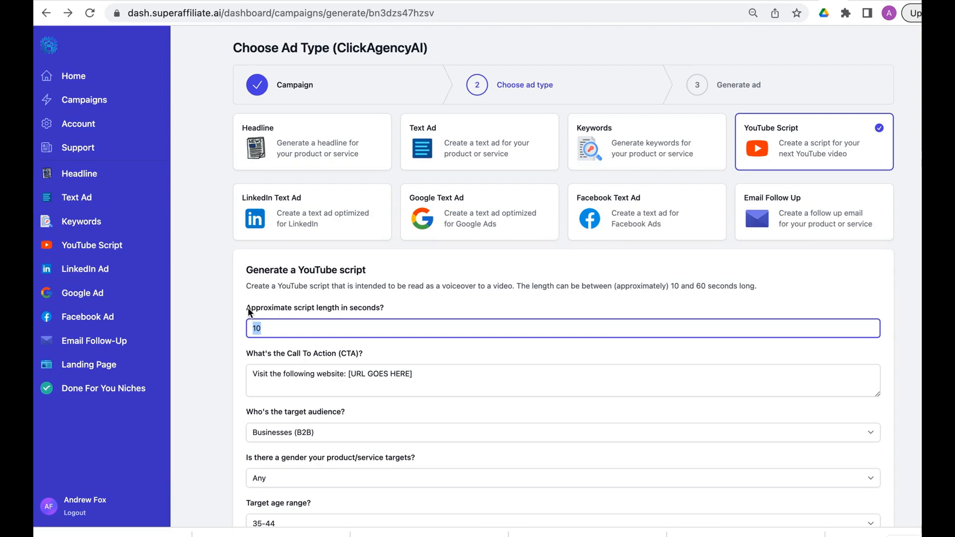
click(271, 328)
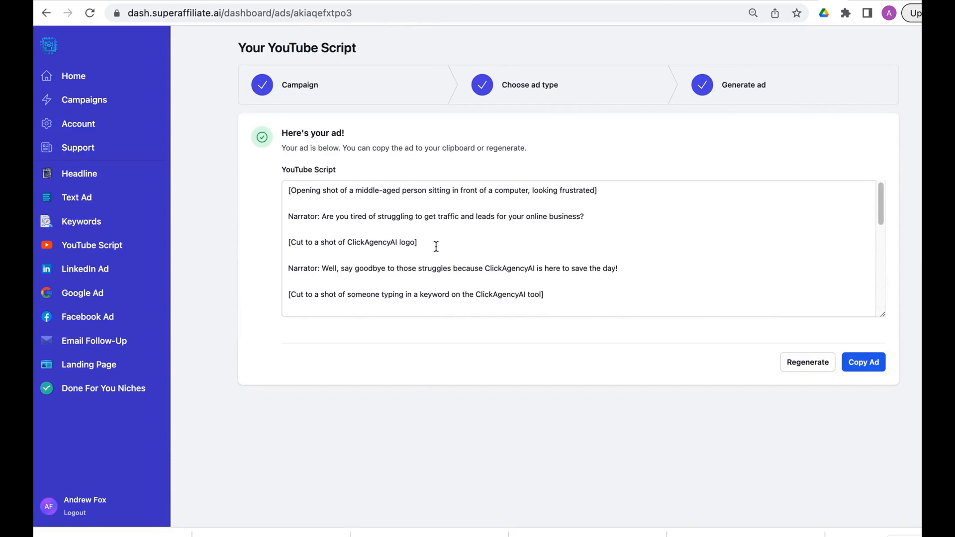
drag(377, 190, 597, 190)
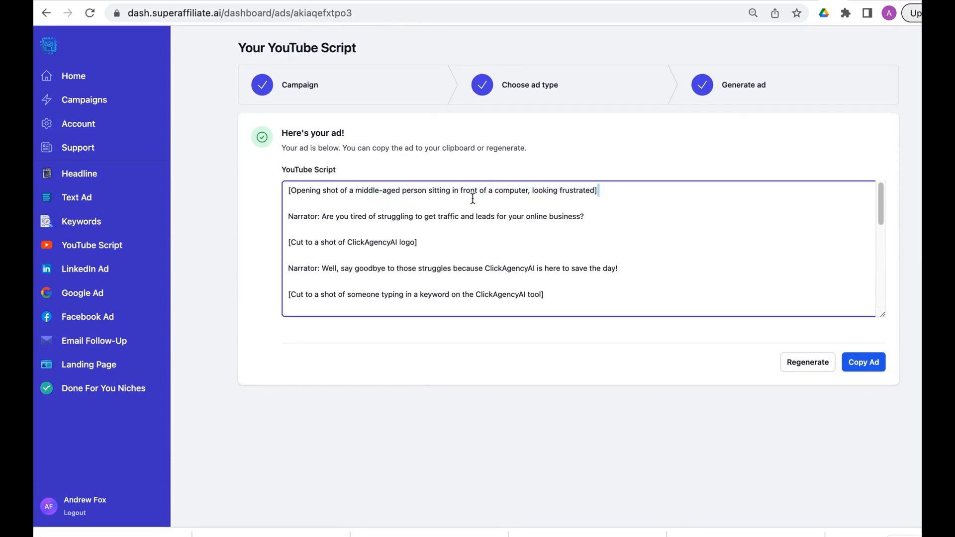
drag(426, 190, 597, 190)
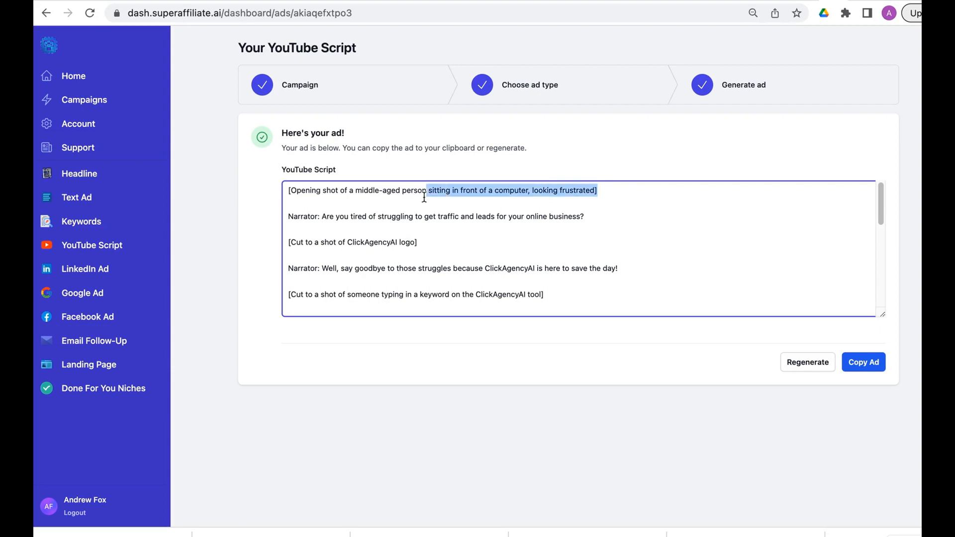
drag(316, 216, 453, 216)
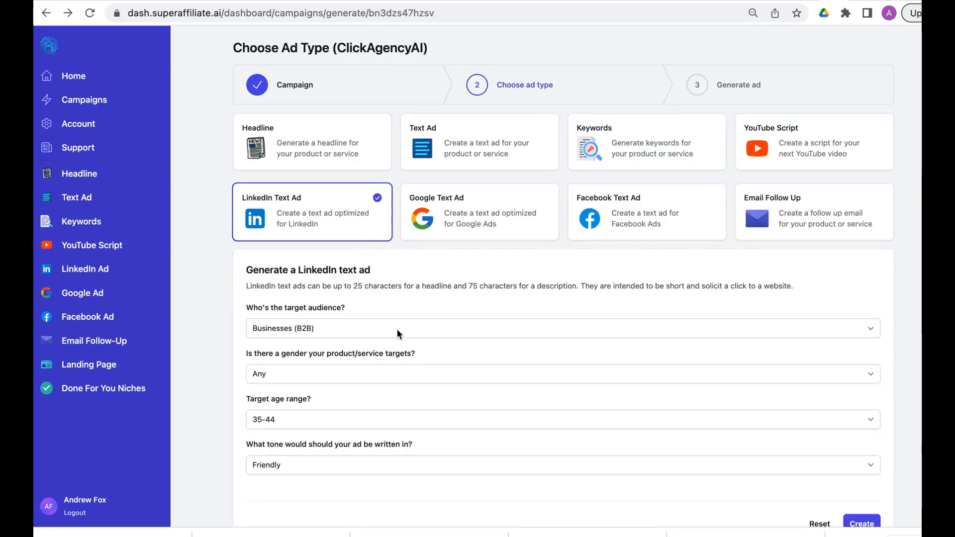
mouse_move(471, 239)
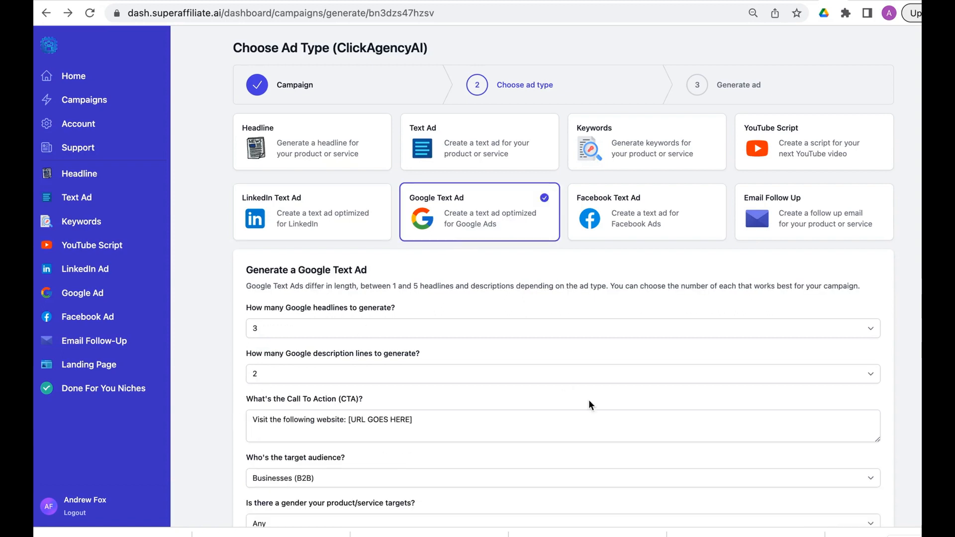
Scroll to the generated Google text ad and highlight its description lines
scroll(down, 3)
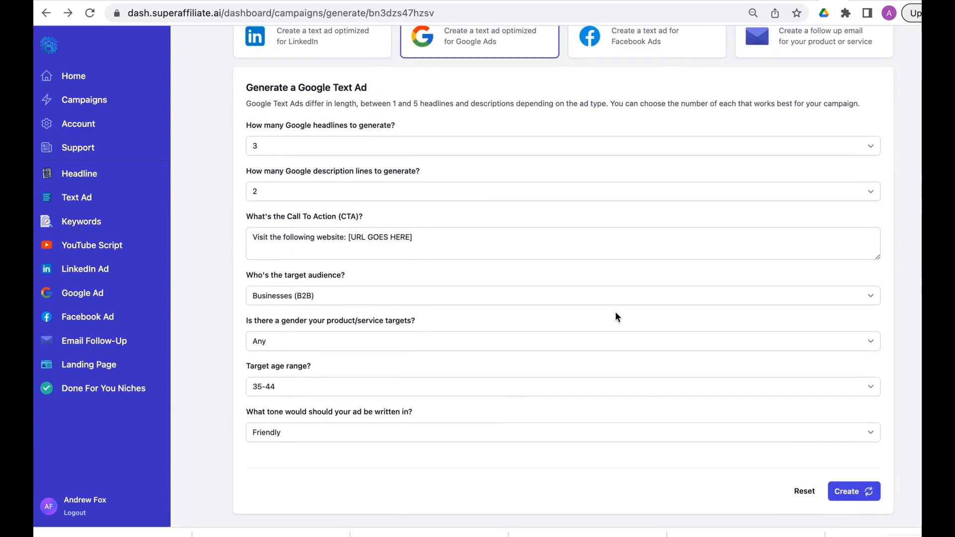
mouse_move(677, 295)
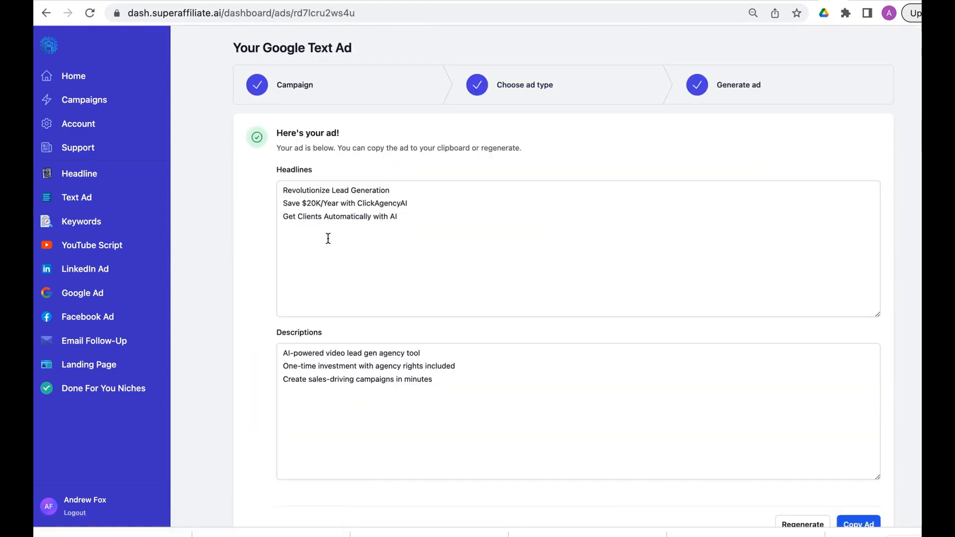
drag(283, 190, 396, 216)
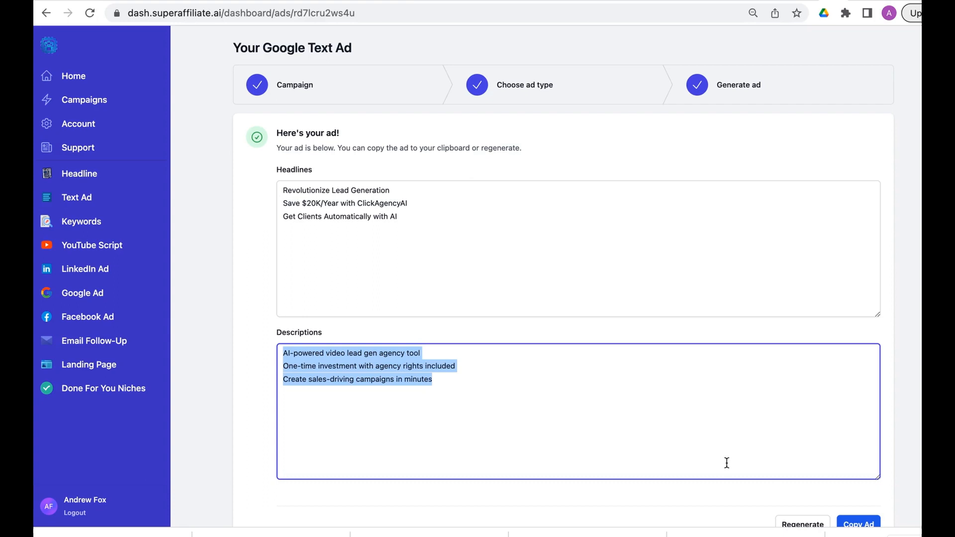
mouse_move(359, 326)
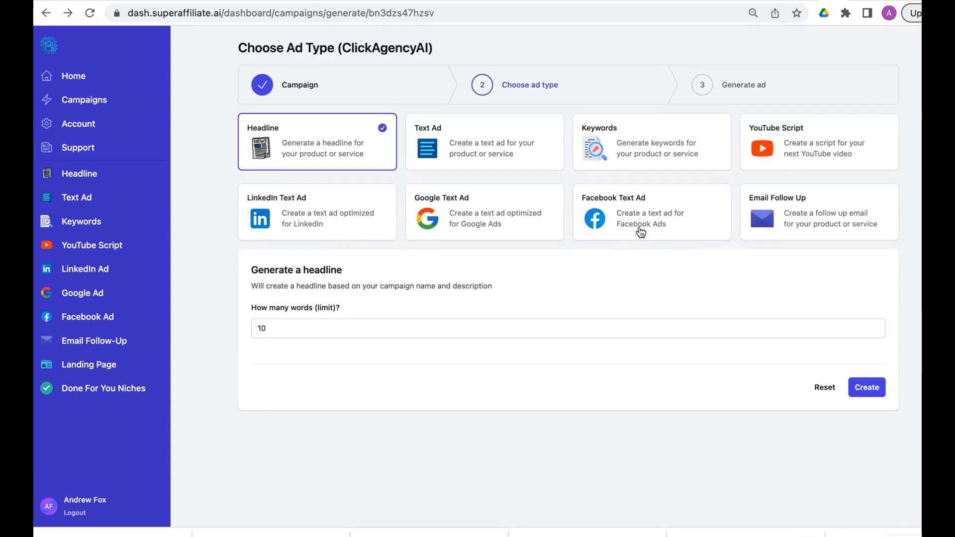
mouse_move(758, 220)
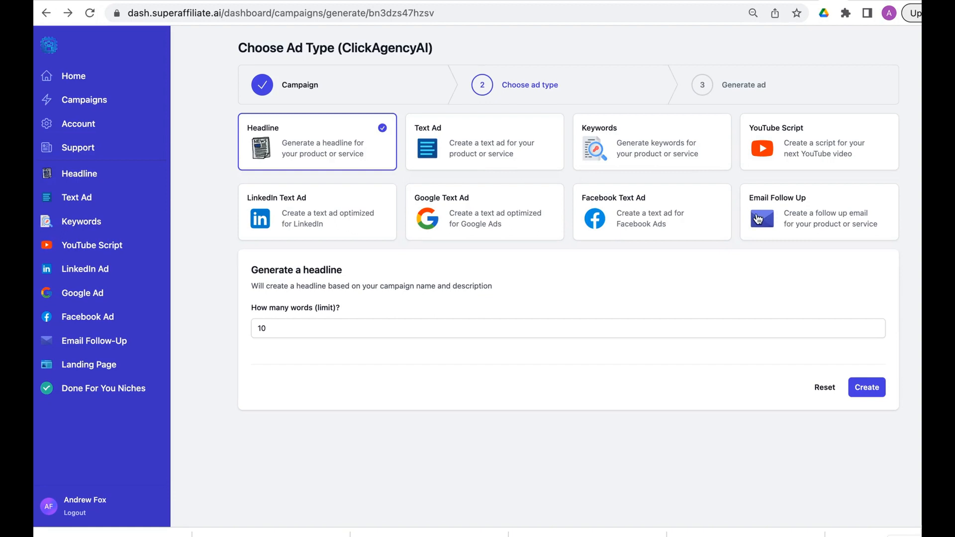
Create an 'Email 2 - Day 1 After Opt-in' follow-up email for ClickAgencyAI
click(817, 211)
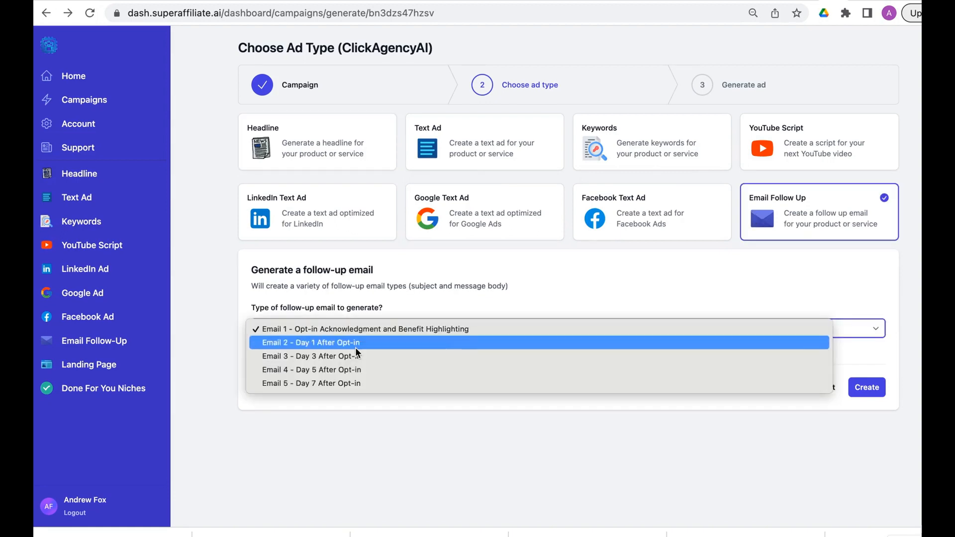
click(310, 342)
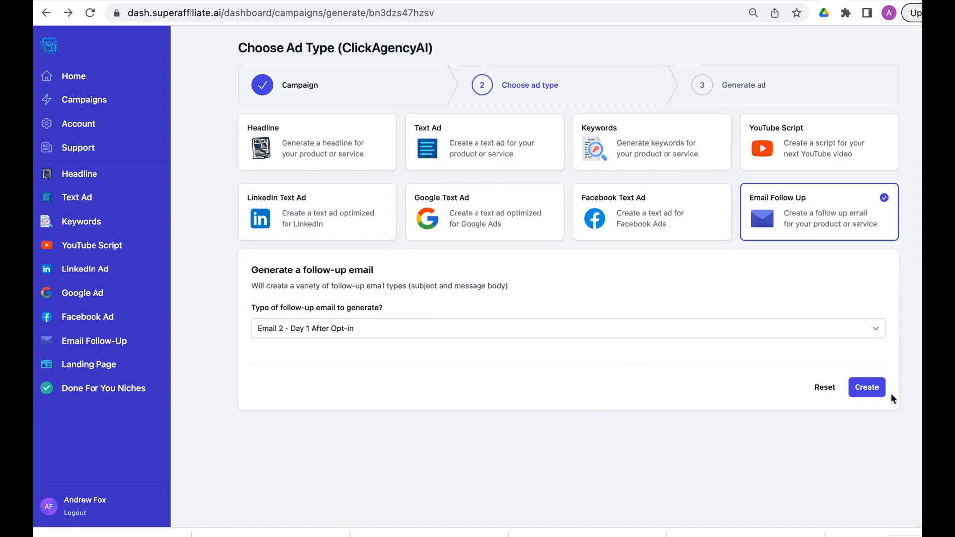
click(866, 387)
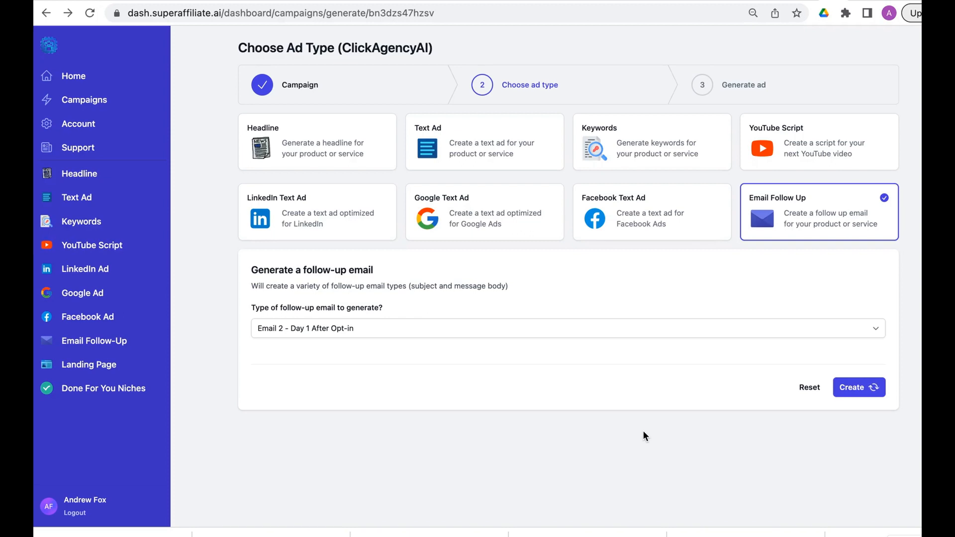
click(859, 388)
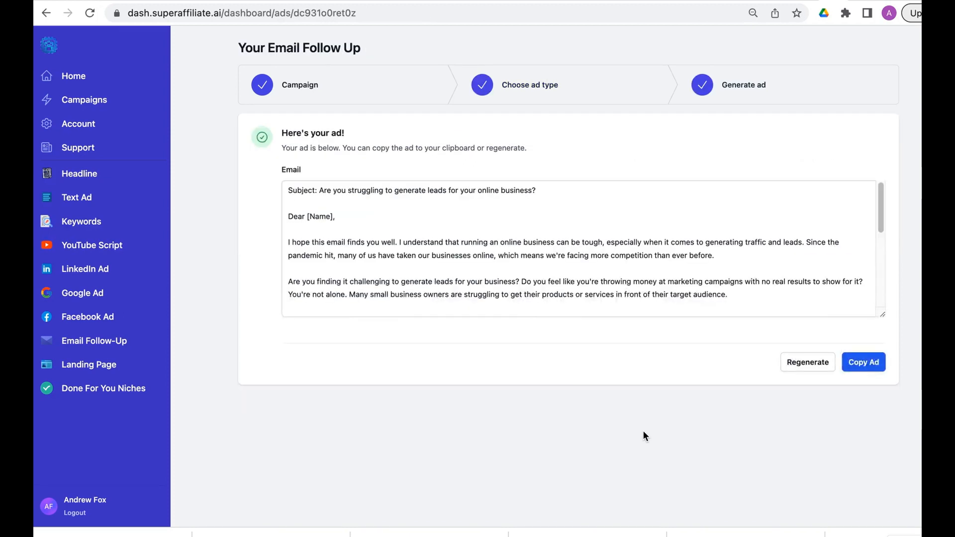
Highlight parts of the original email, including the sentence introducing ClickAgencyAI
double_click(521, 191)
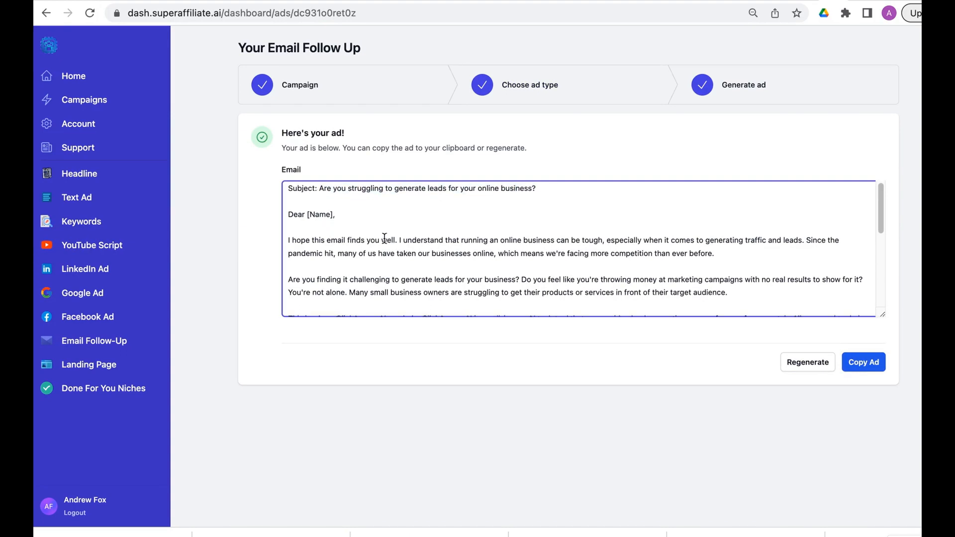
drag(380, 240, 643, 252)
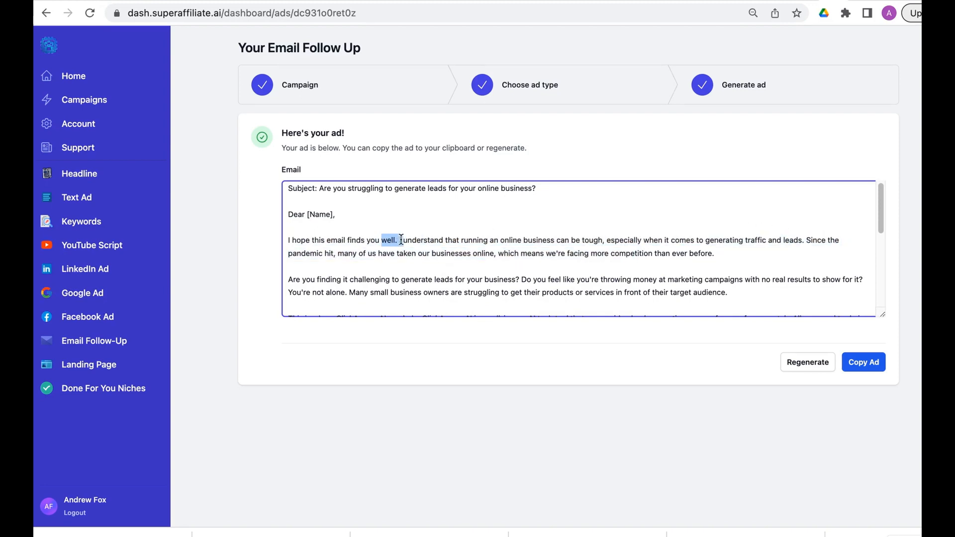
drag(382, 239, 484, 253)
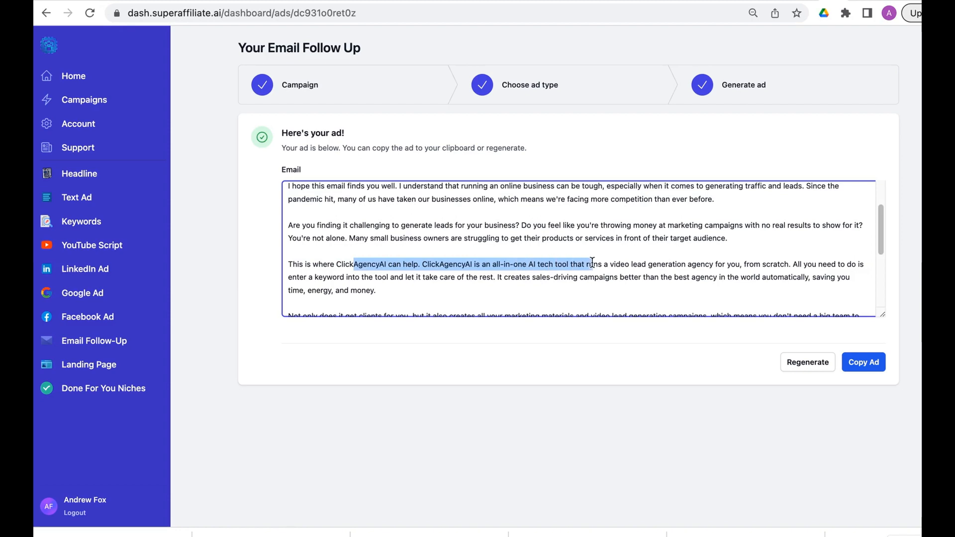
drag(591, 264, 687, 264)
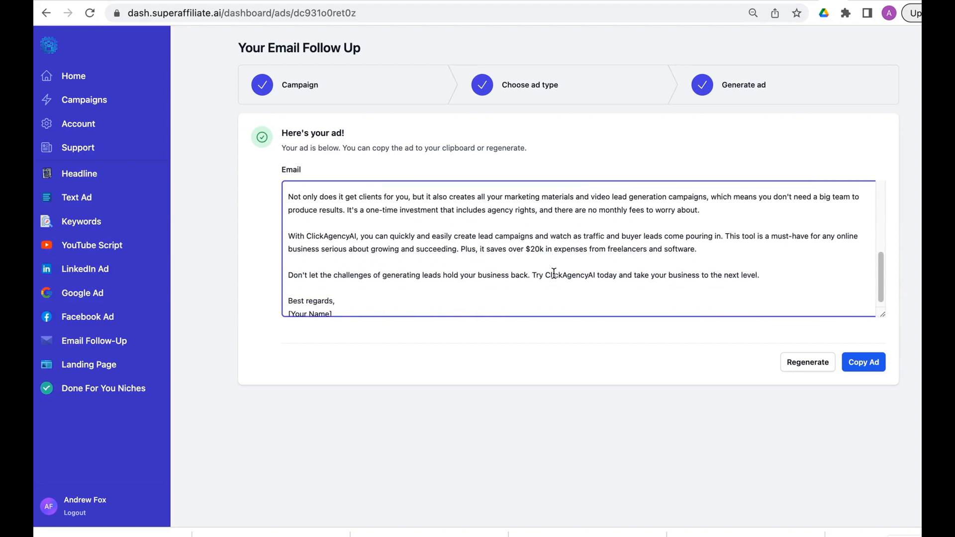
Regenerate the email into the 'Struggling to Generate Traffic and Leads?' version, then go back
click(807, 362)
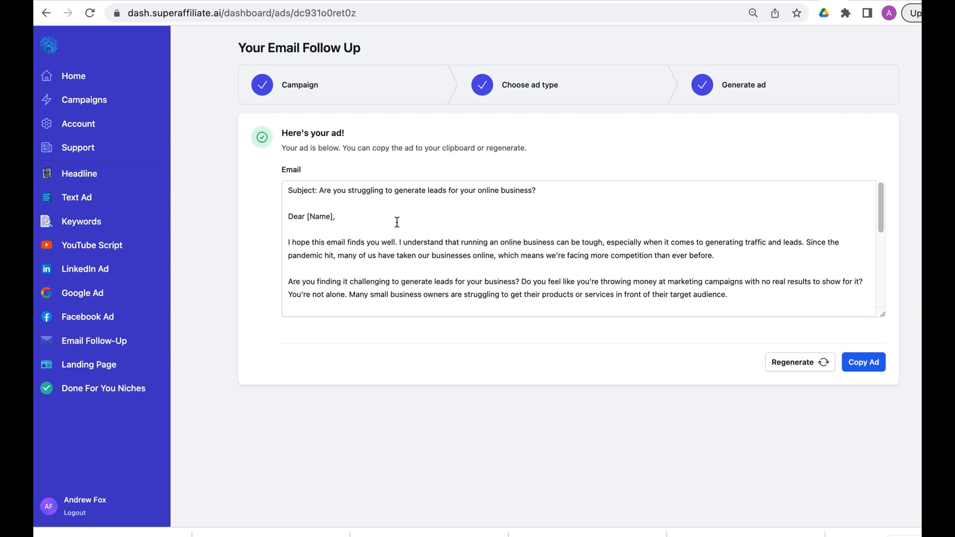
click(799, 362)
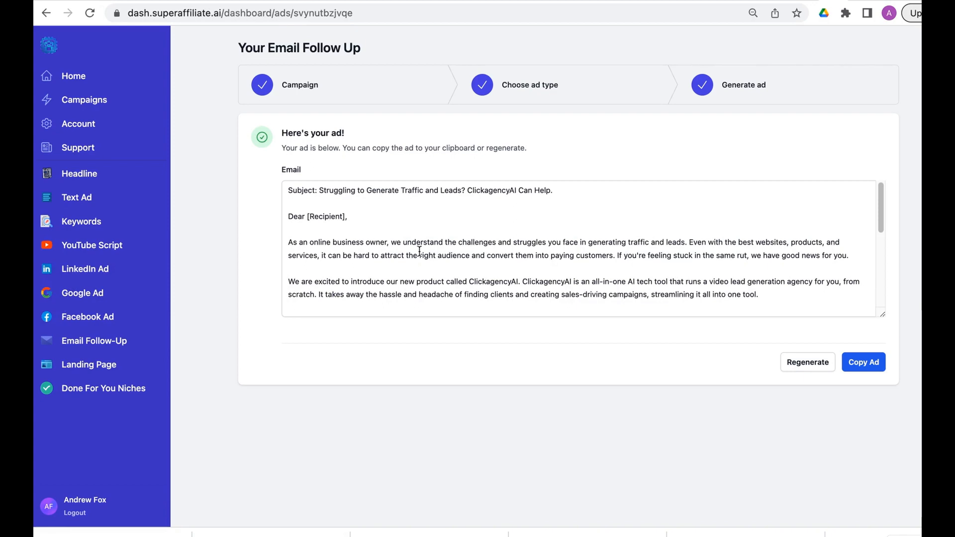
drag(311, 190, 448, 264)
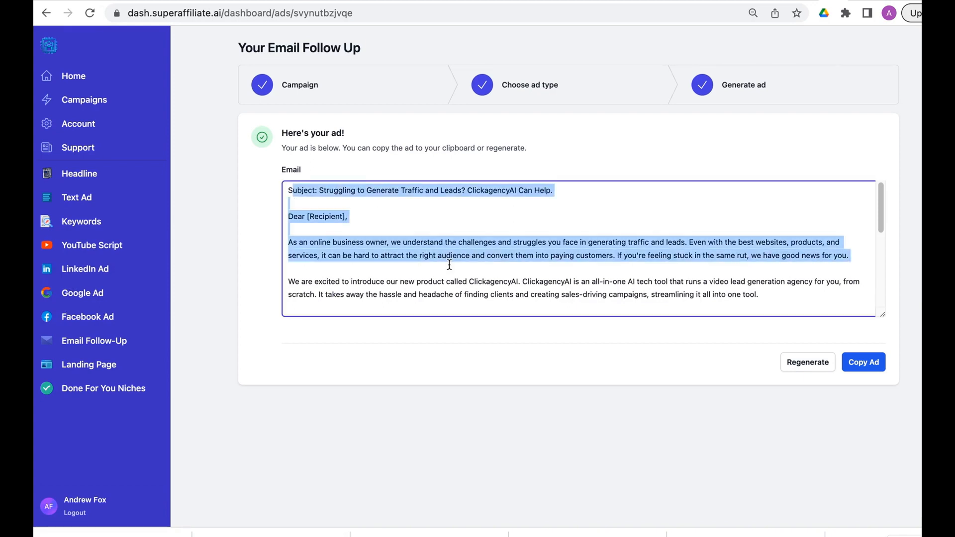
scroll(down, 3)
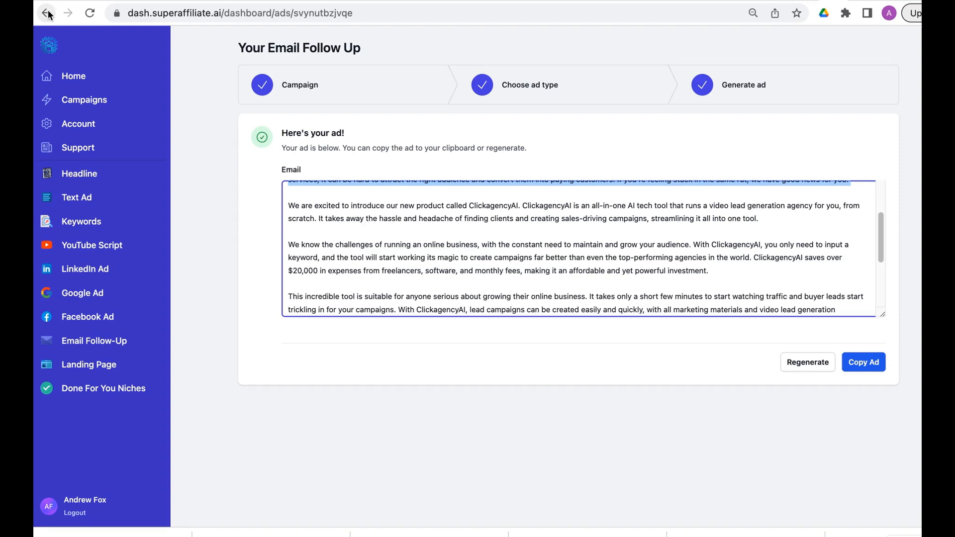
click(48, 13)
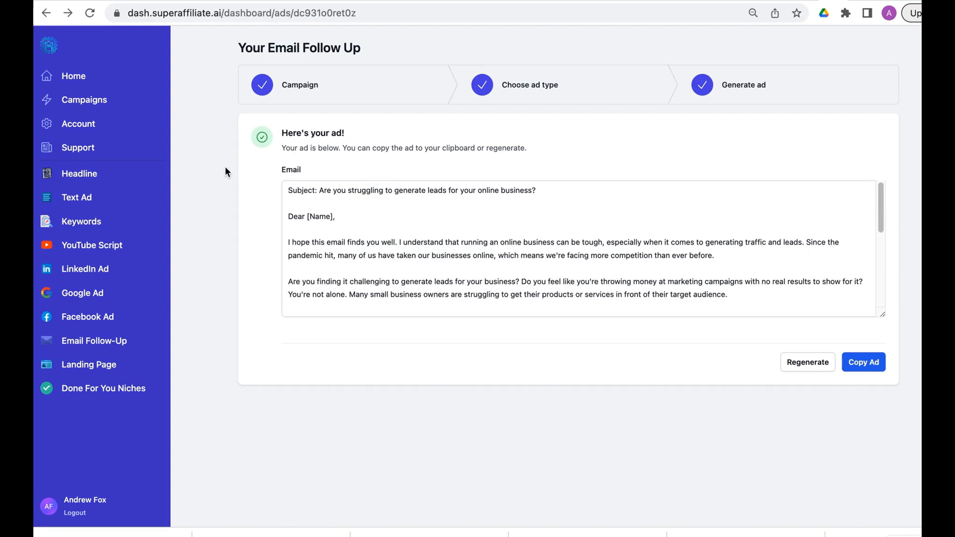
mouse_move(73, 150)
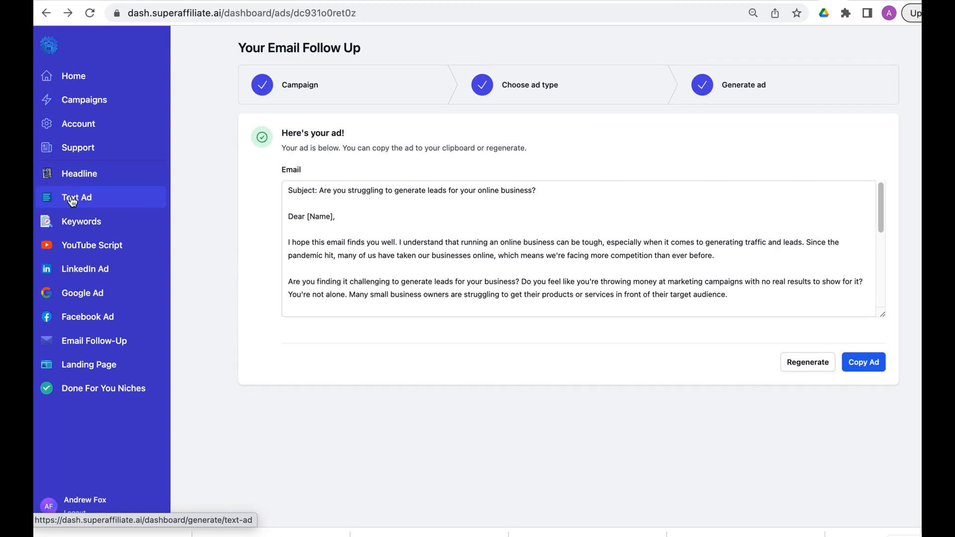
Set the Text Ad form to the Cortexi hearing support campaign, then return Home
click(76, 197)
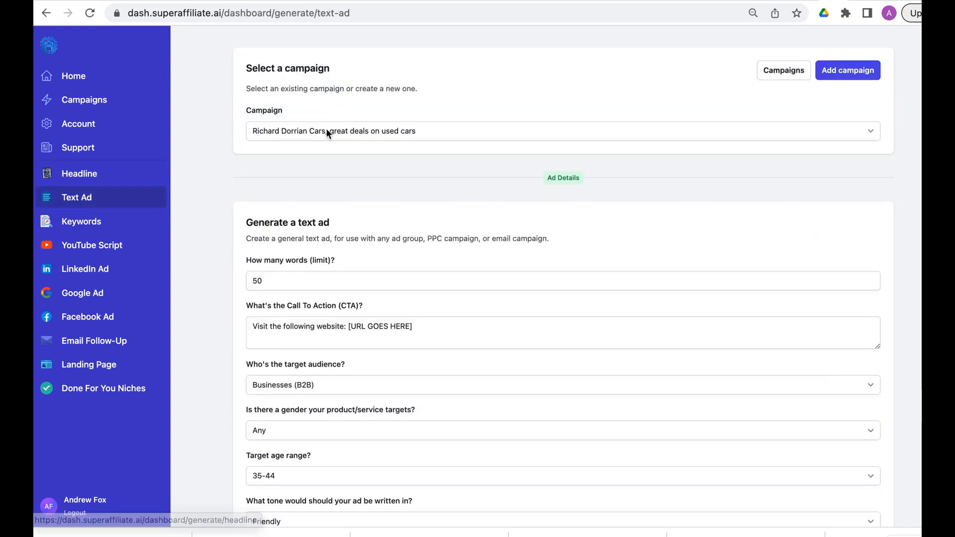
click(561, 132)
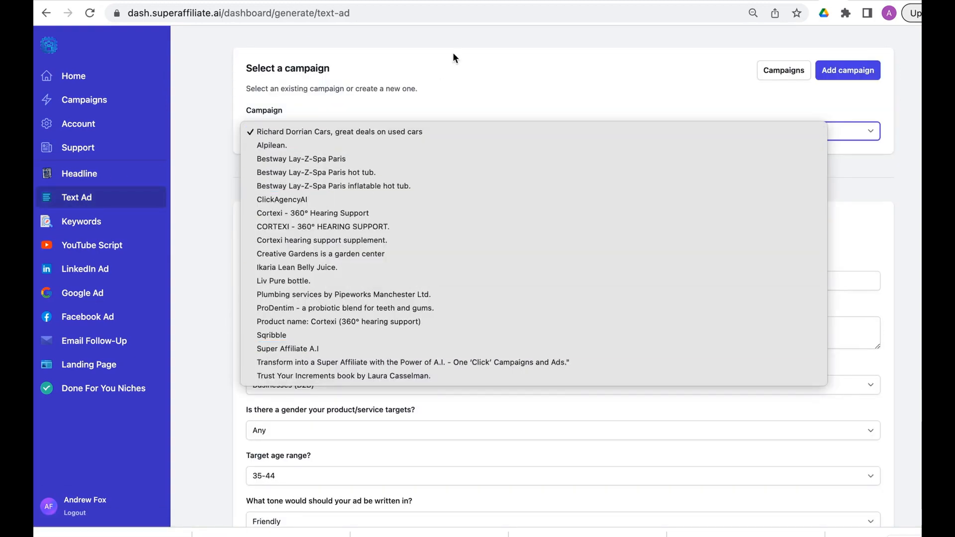
mouse_move(404, 289)
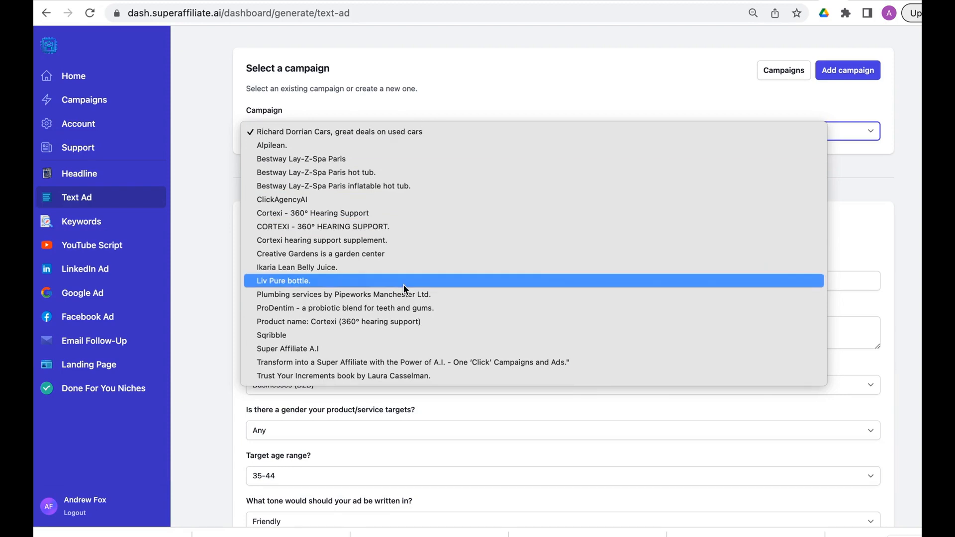
click(338, 321)
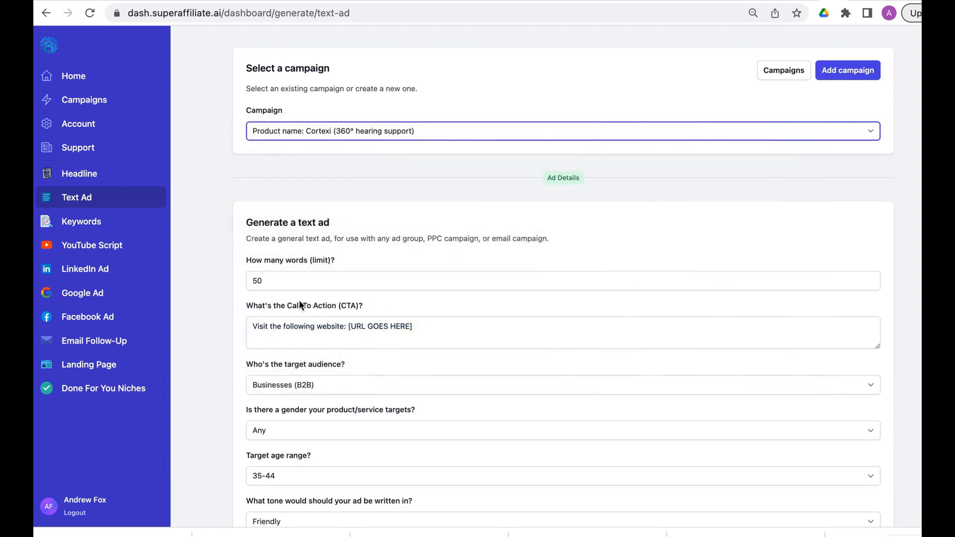
scroll(down, 3)
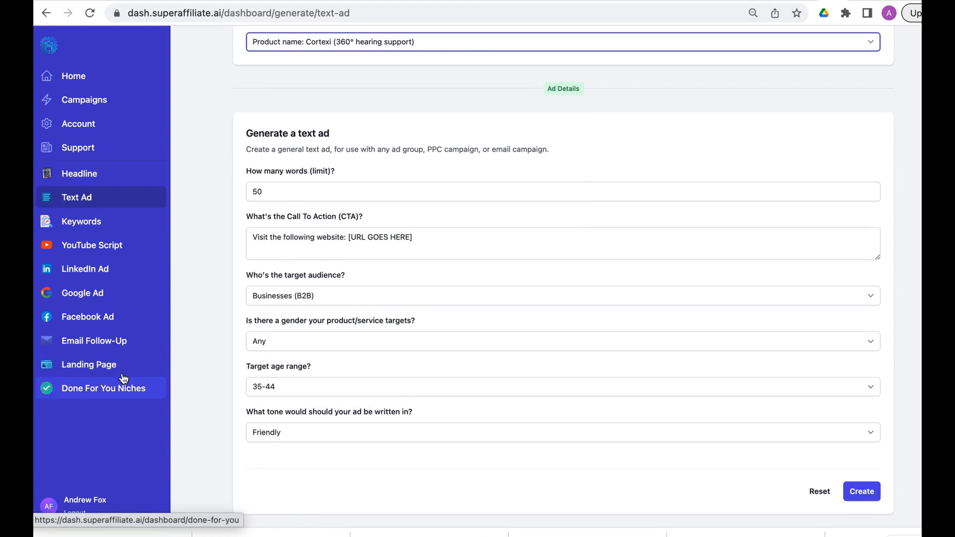
mouse_move(602, 231)
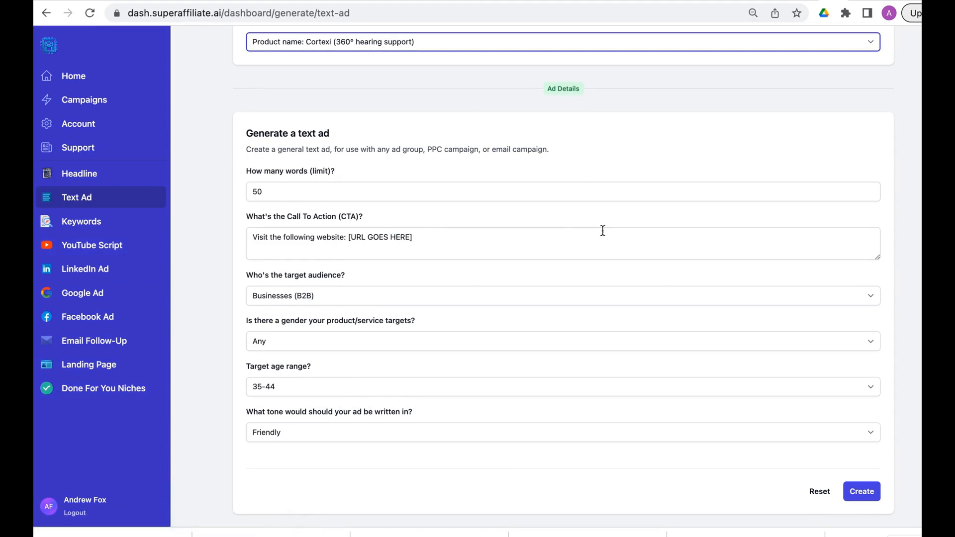
click(73, 75)
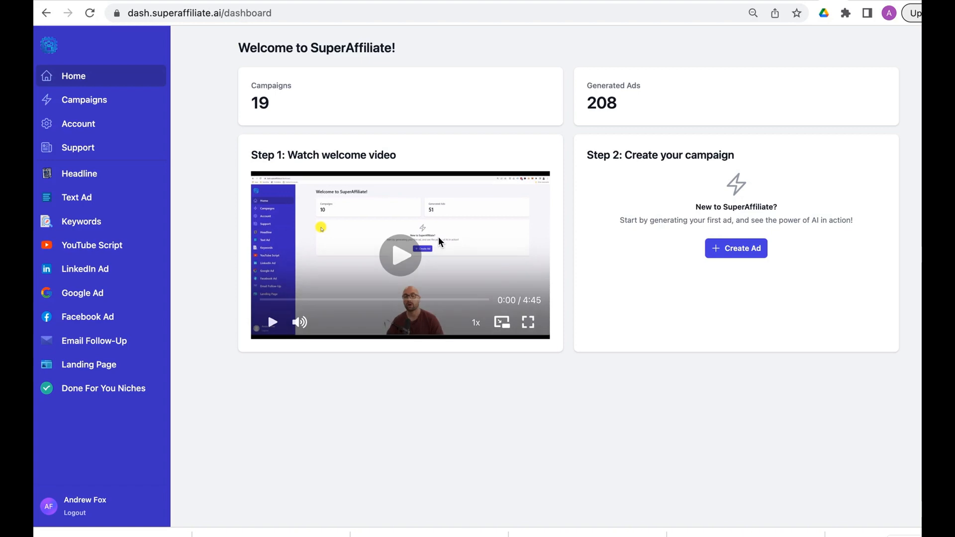
mouse_move(561, 422)
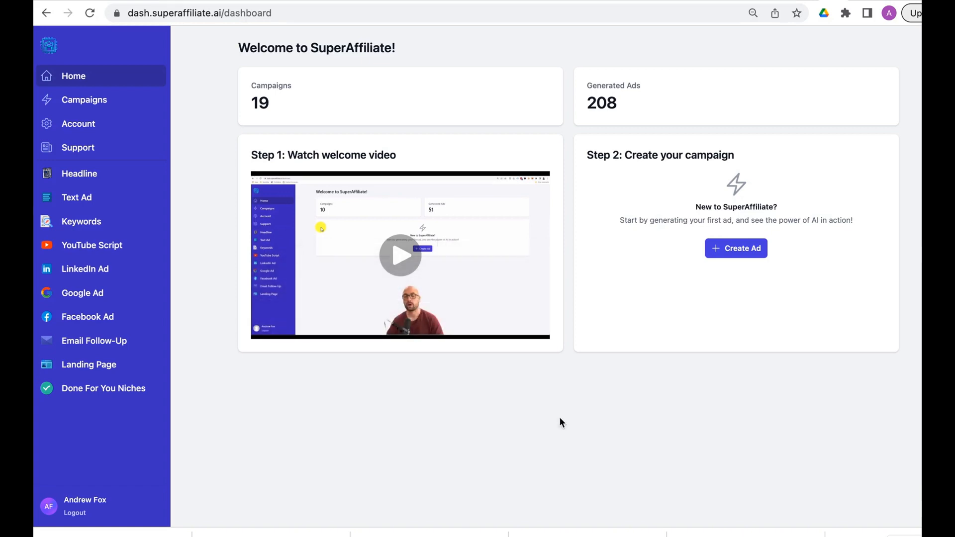